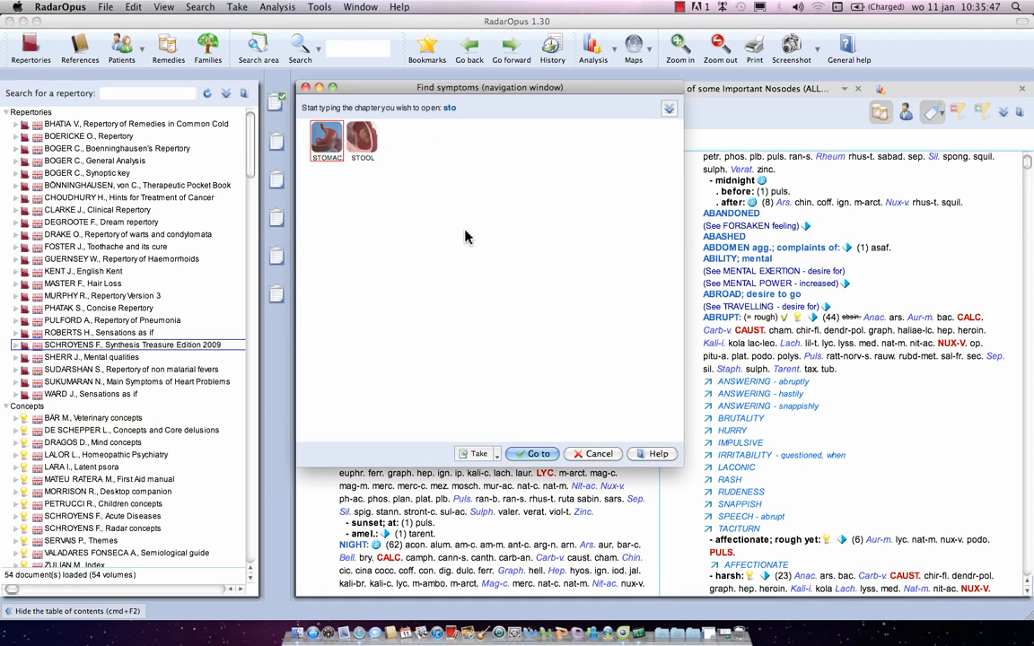
Step: Find the Stomach rubric Vomiting; type of – bile – fever; during, searching 'vom', 'bi', 'fe'
double_click(326, 140)
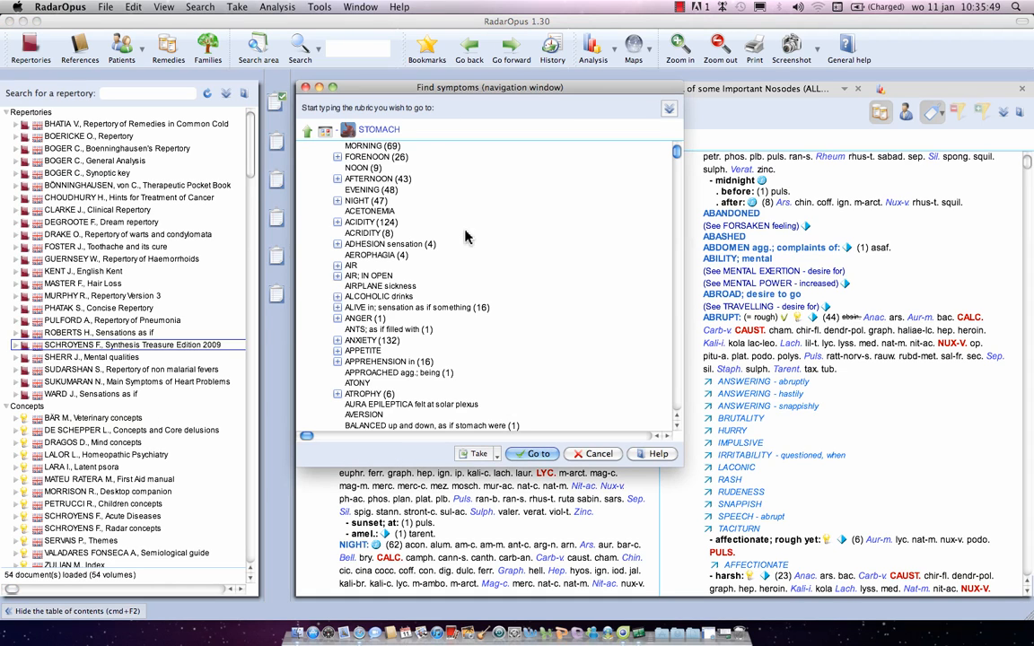
text(vom)
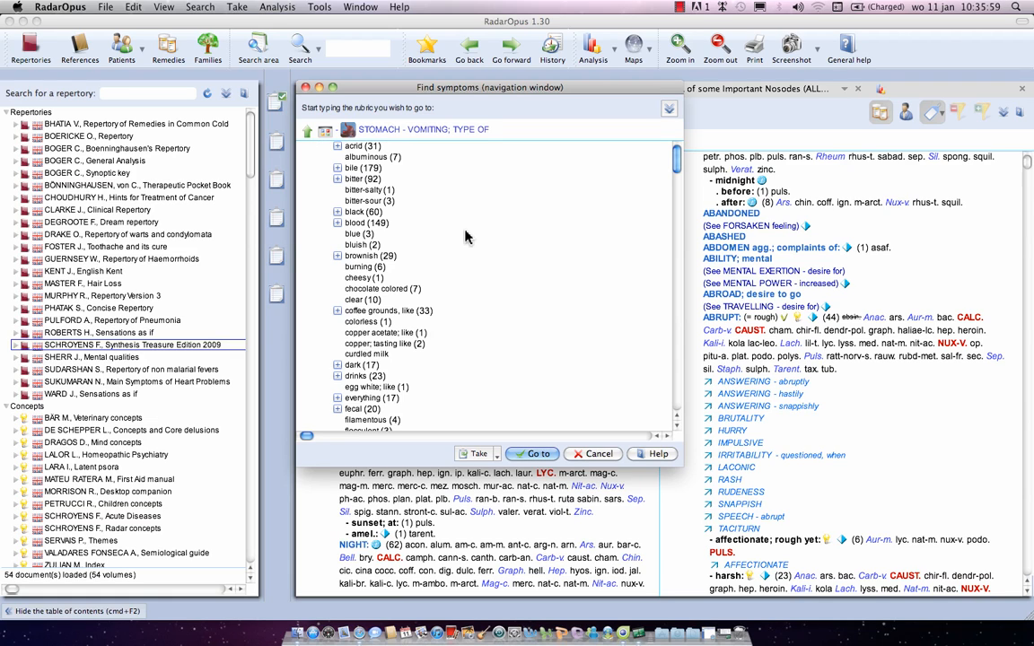
text(bi)
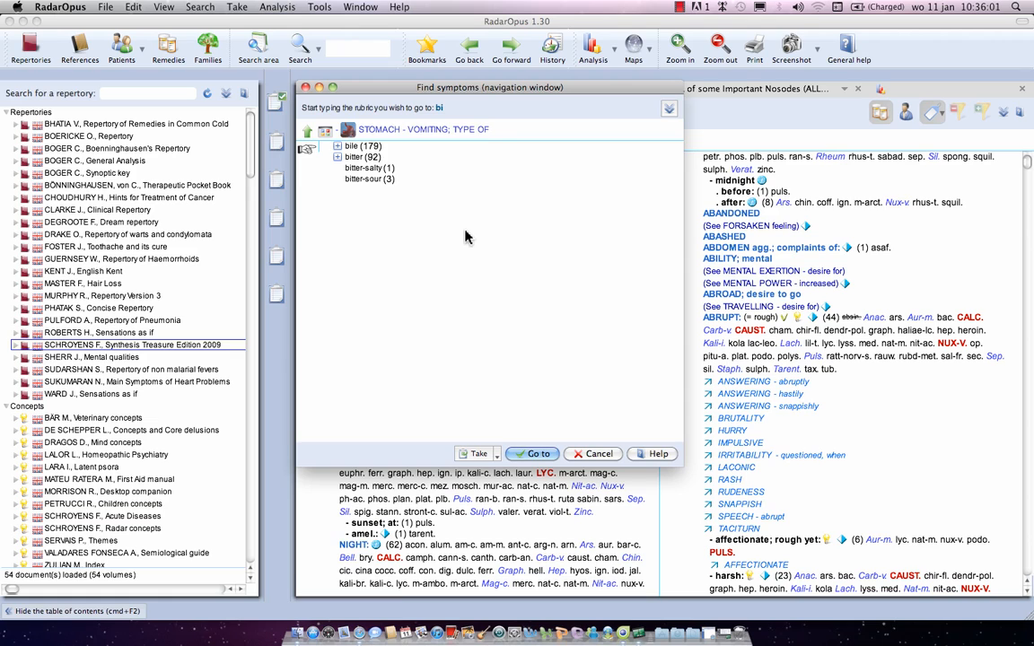
text(fe)
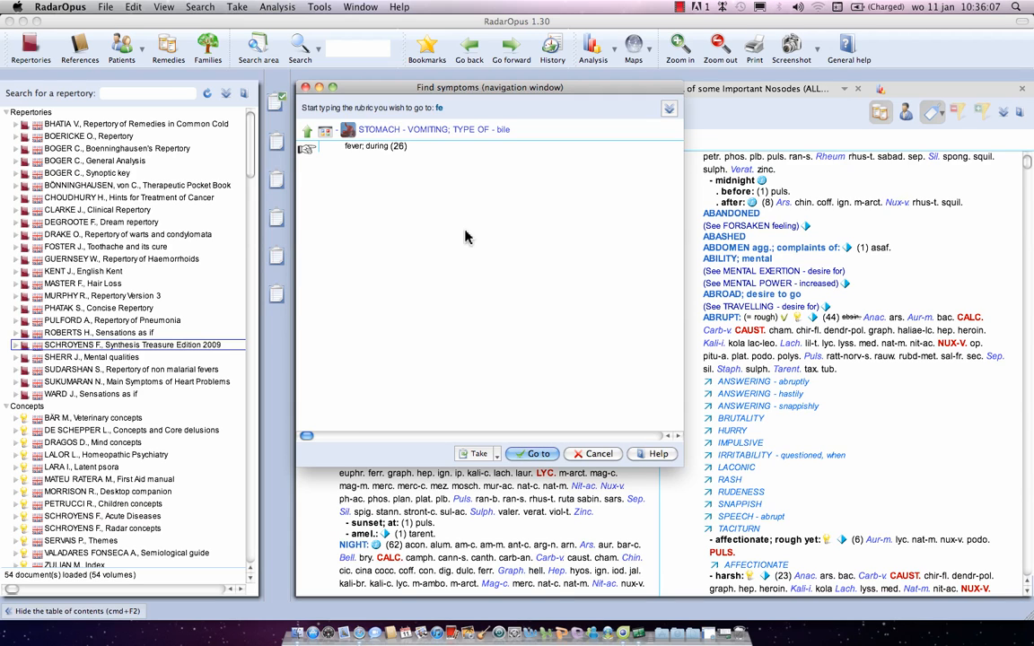
click(532, 453)
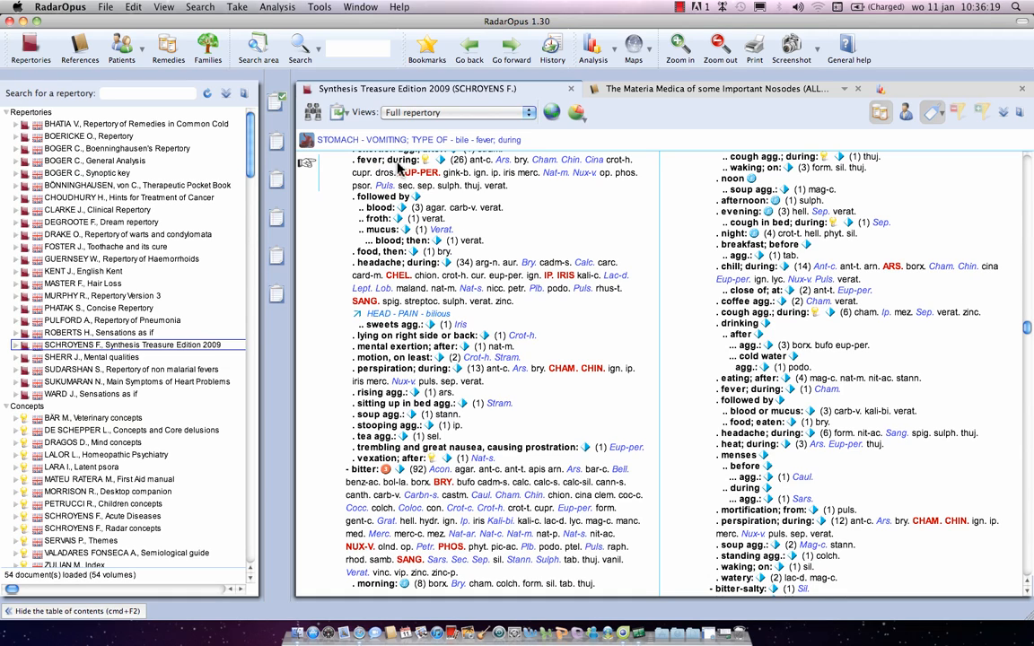
mouse_move(388, 166)
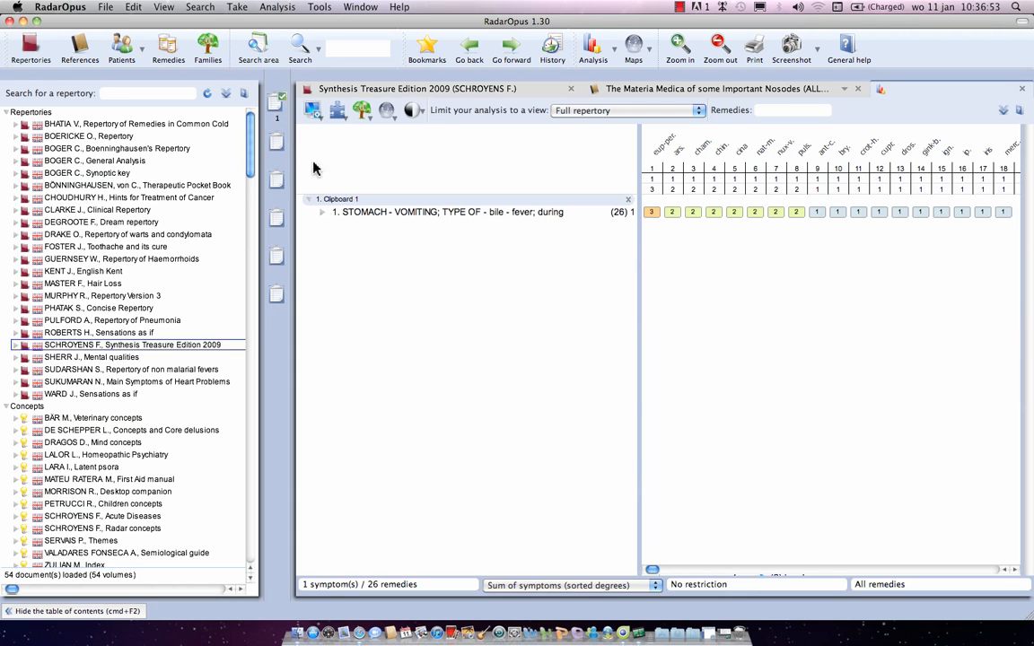
mouse_move(514, 224)
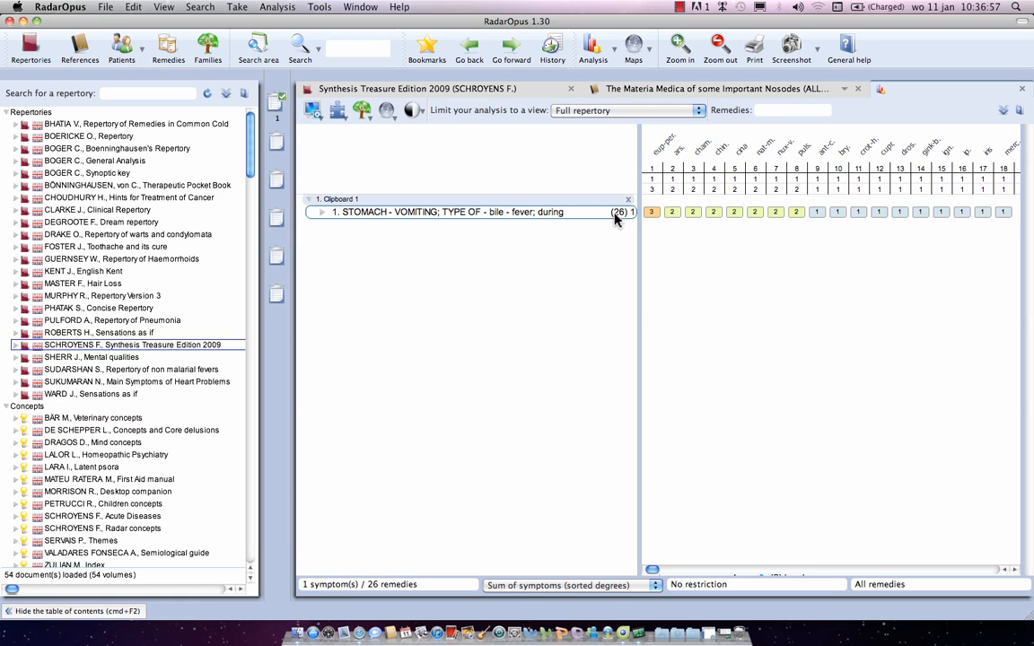
mouse_move(619, 215)
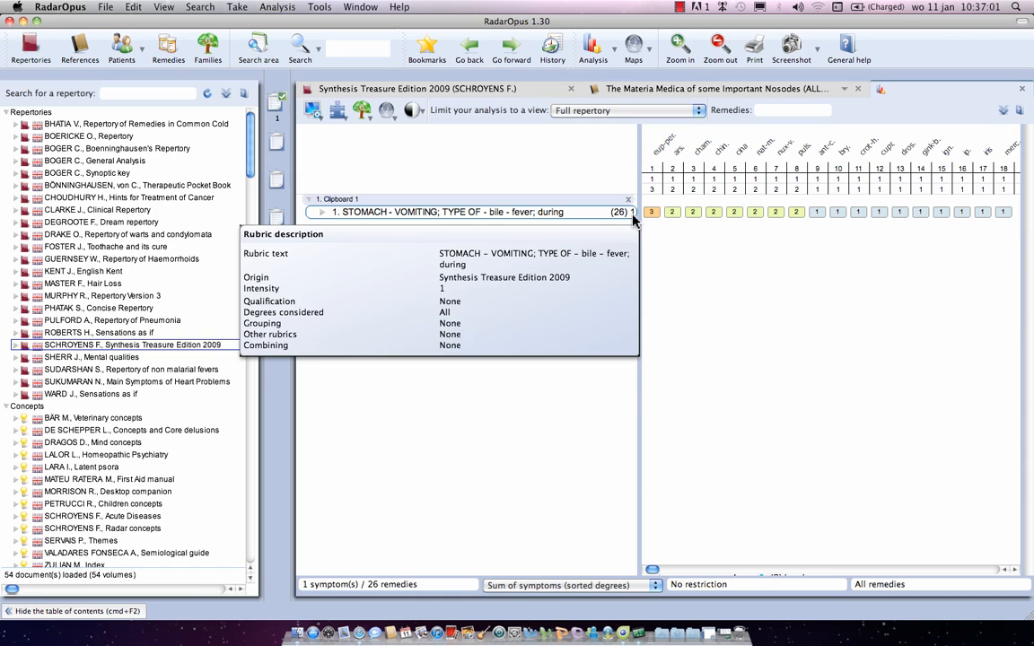
mouse_move(633, 220)
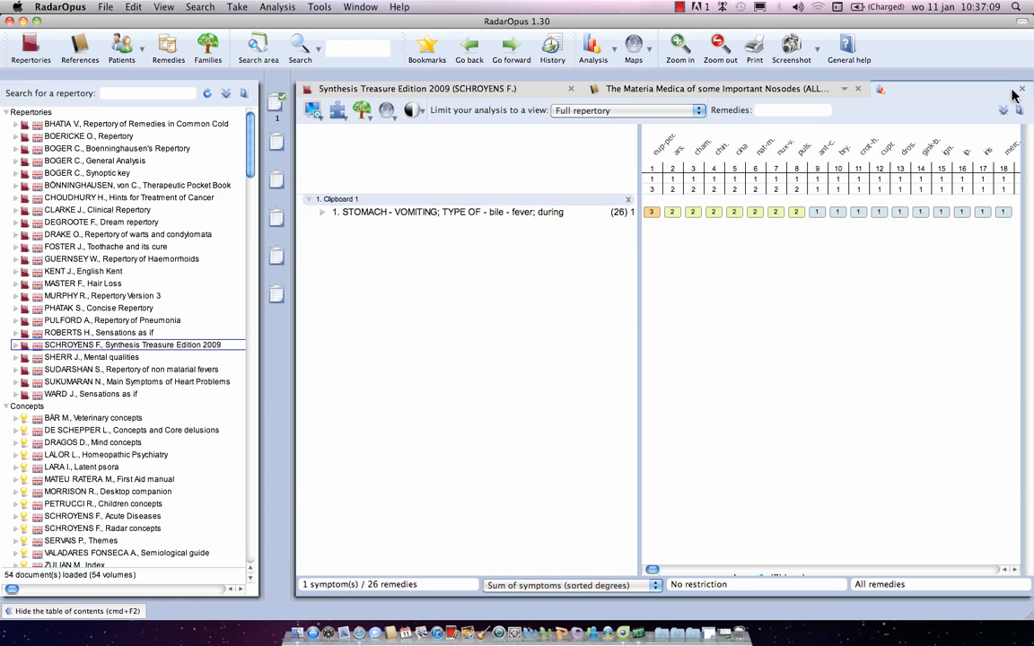
mouse_move(926, 92)
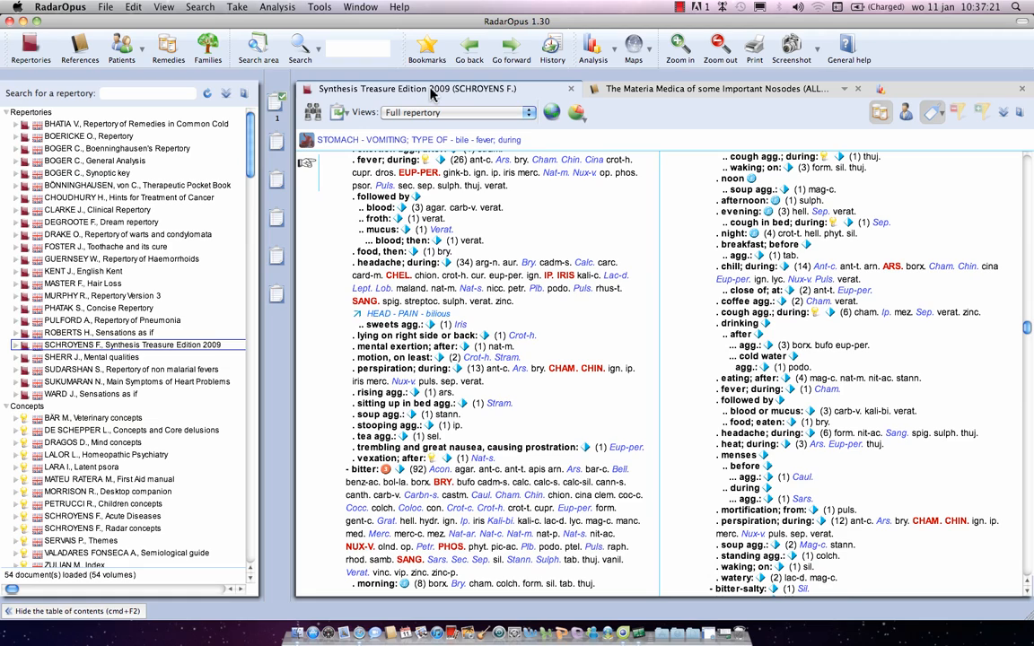
mouse_move(366, 132)
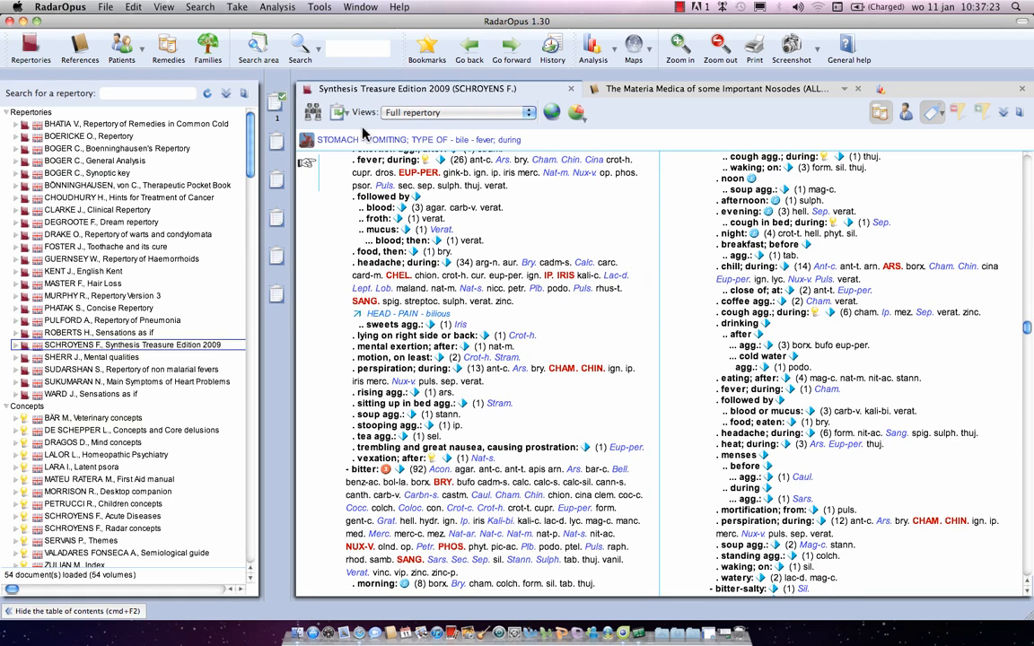
mouse_move(335, 115)
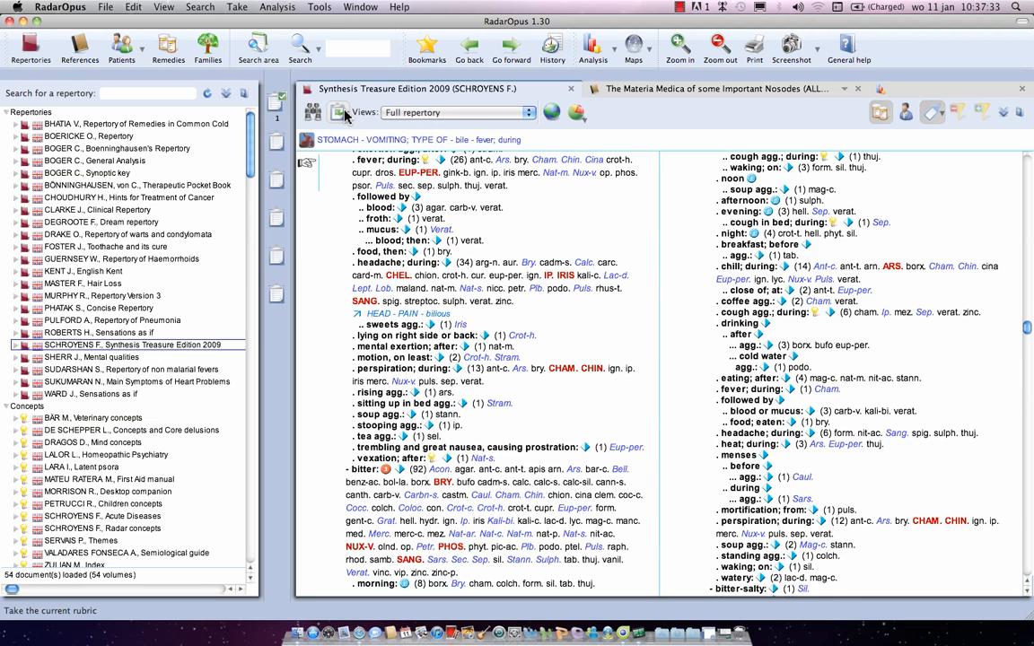
mouse_move(343, 114)
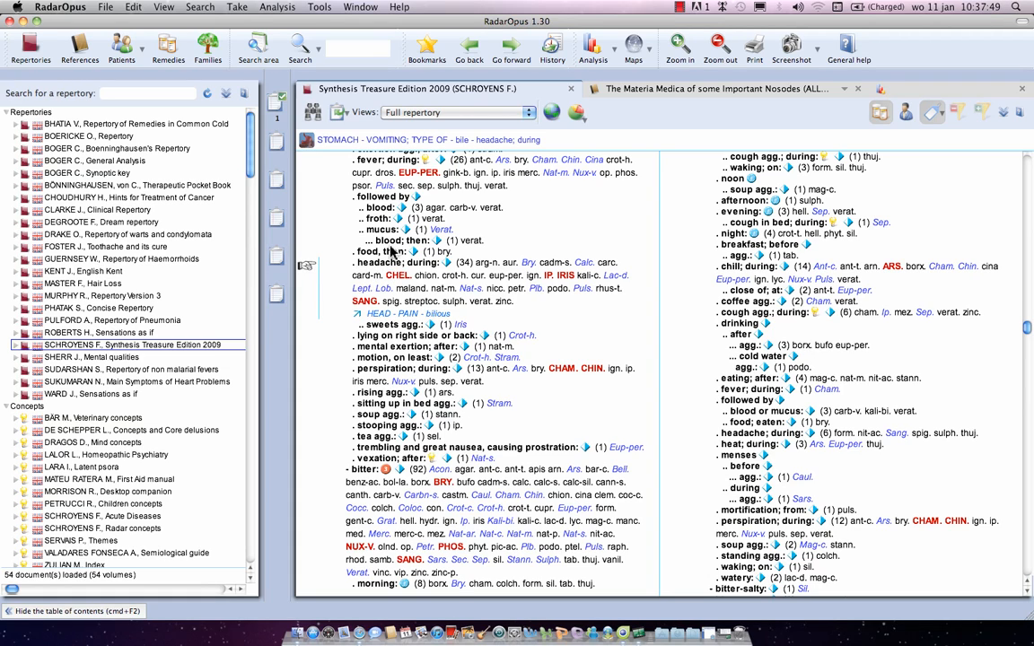
mouse_move(315, 112)
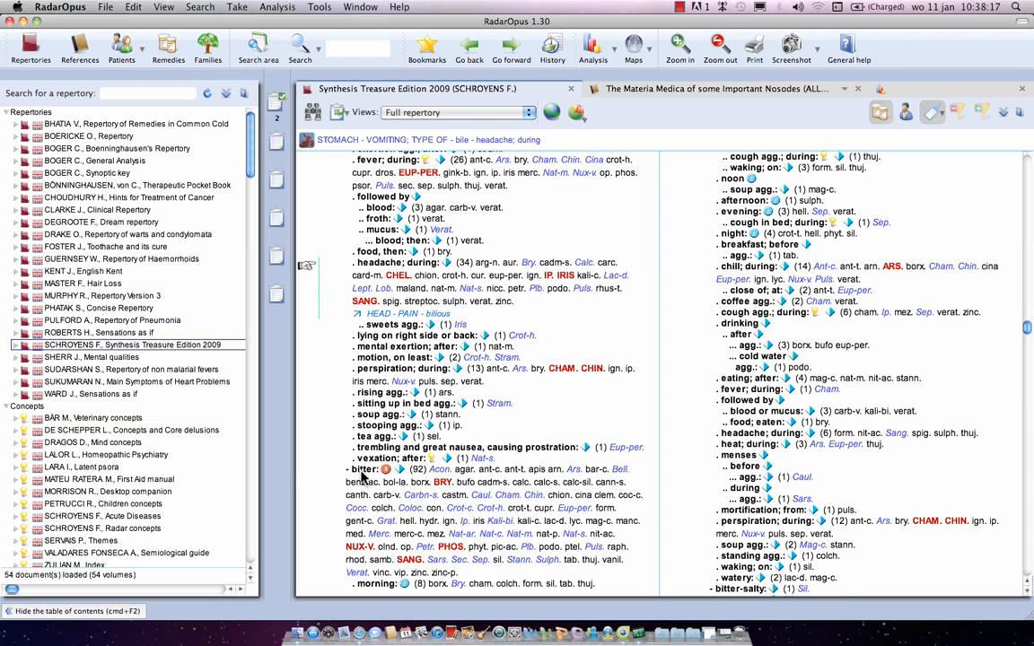
Step: Select the bitter vomiting rubric and show the Take intensity options
click(361, 470)
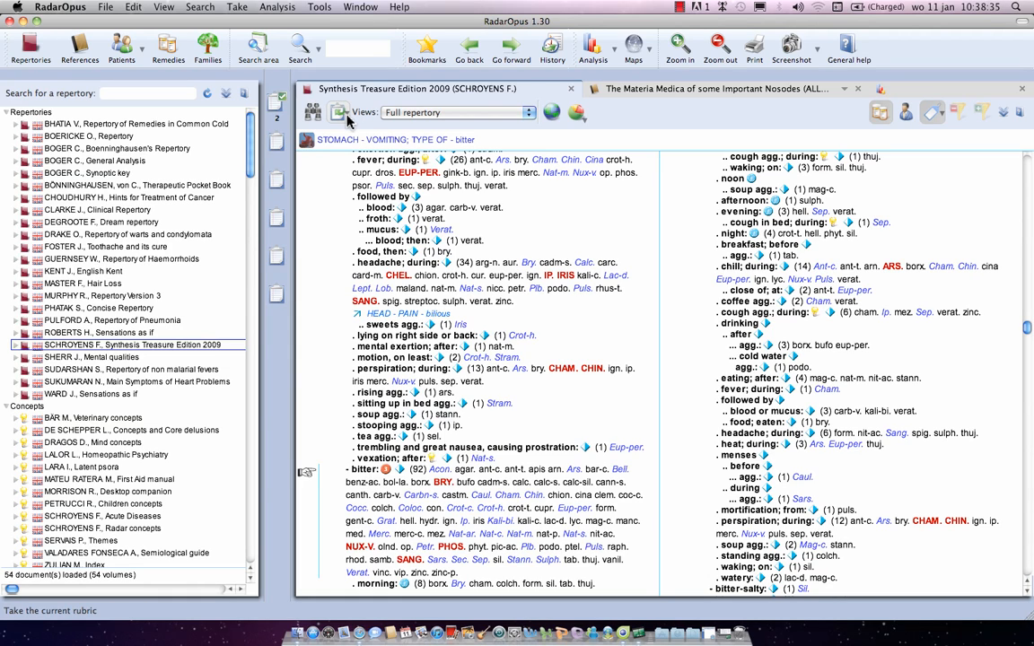
mouse_move(346, 118)
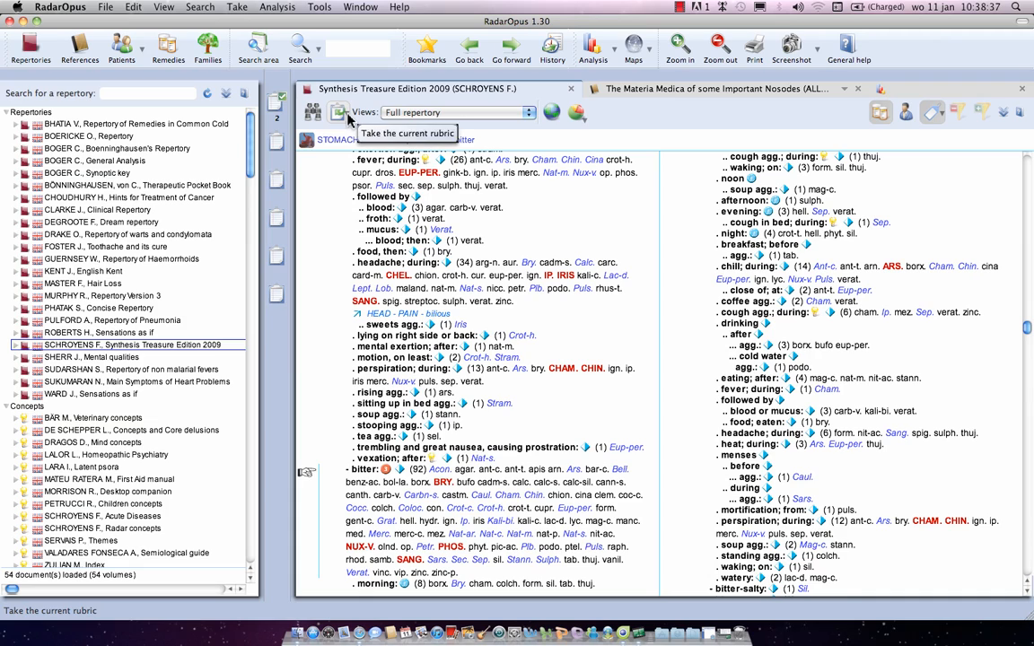
click(338, 111)
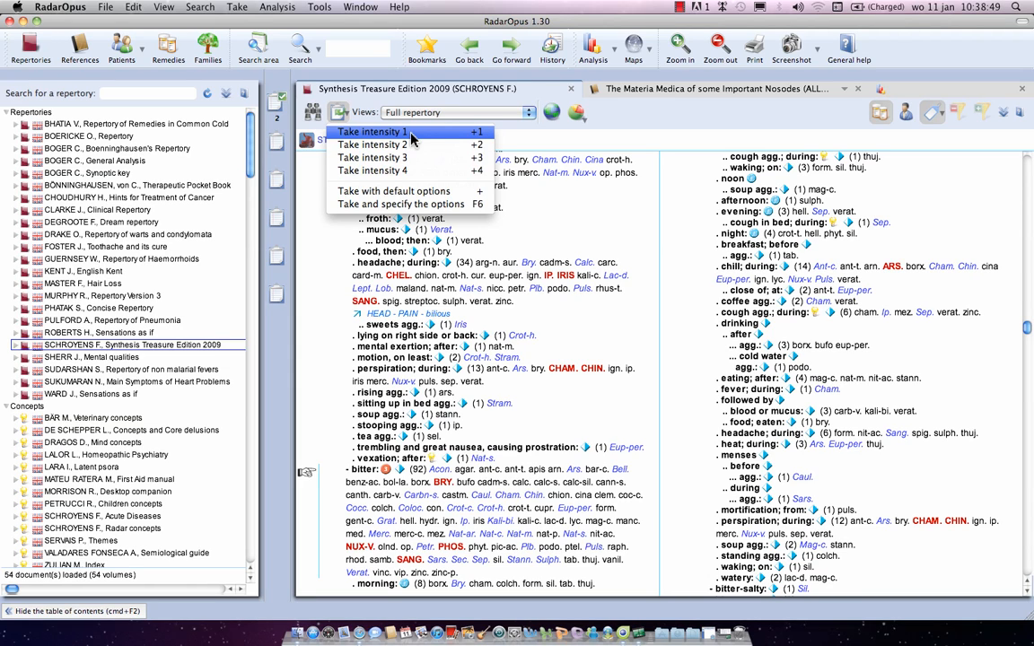
mouse_move(413, 132)
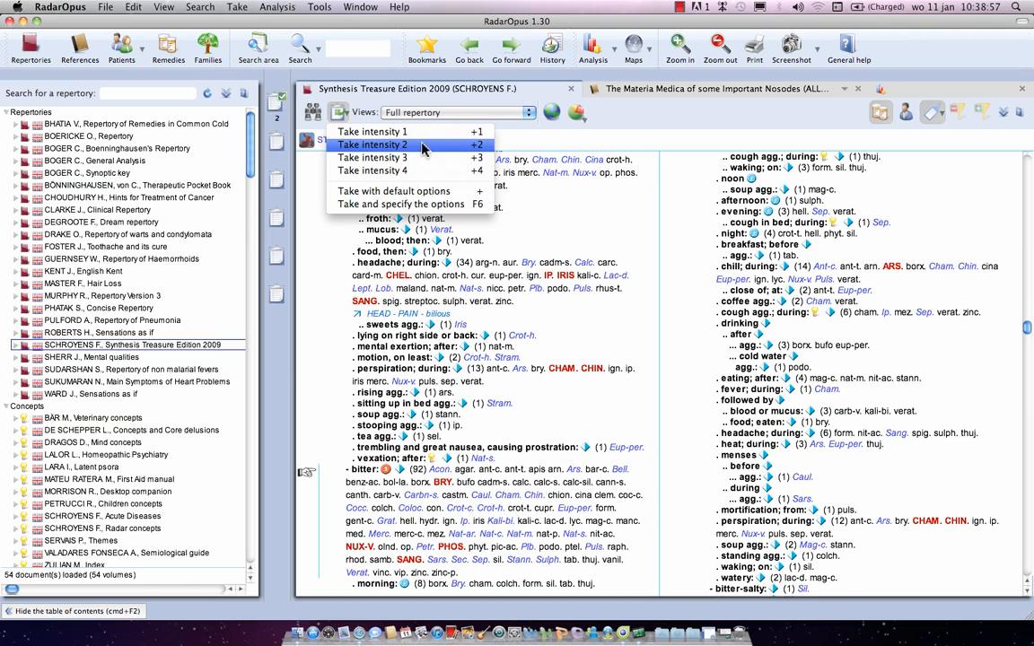
mouse_move(432, 151)
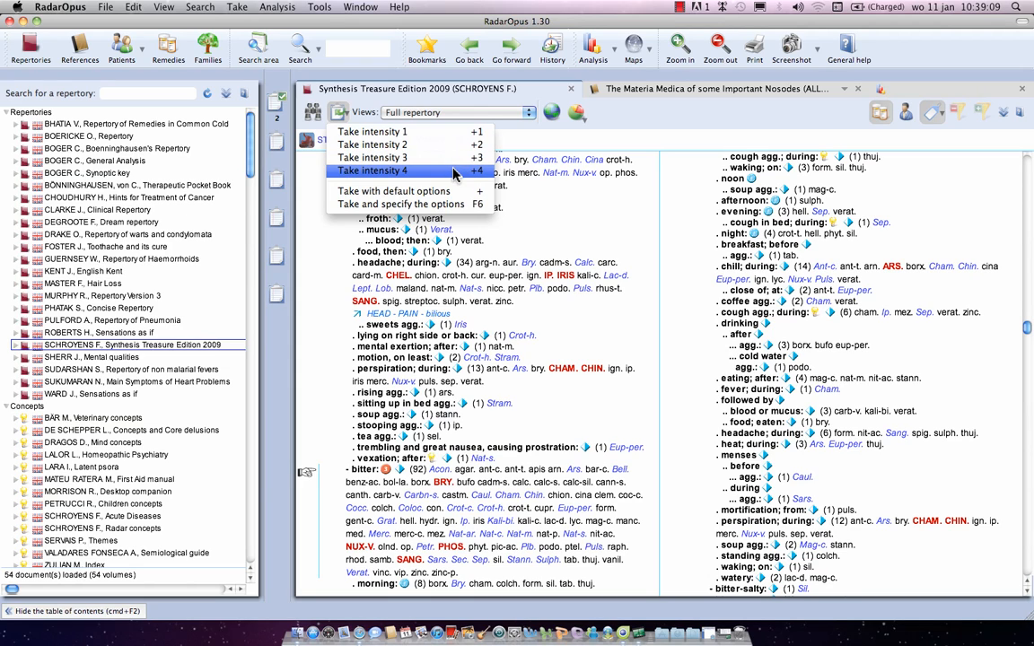
mouse_move(394, 191)
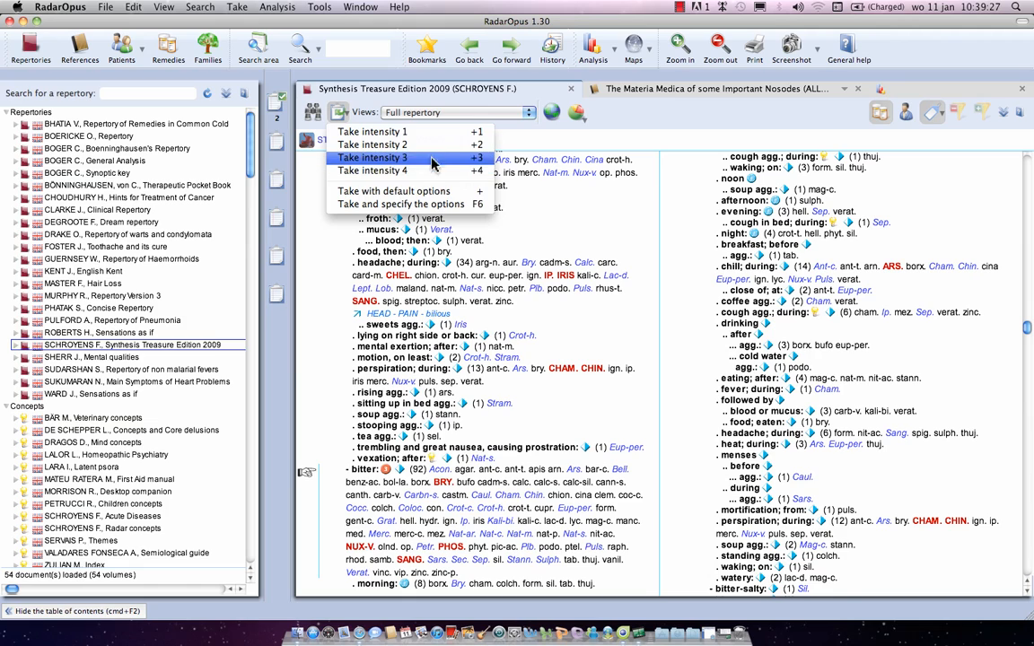
mouse_move(428, 145)
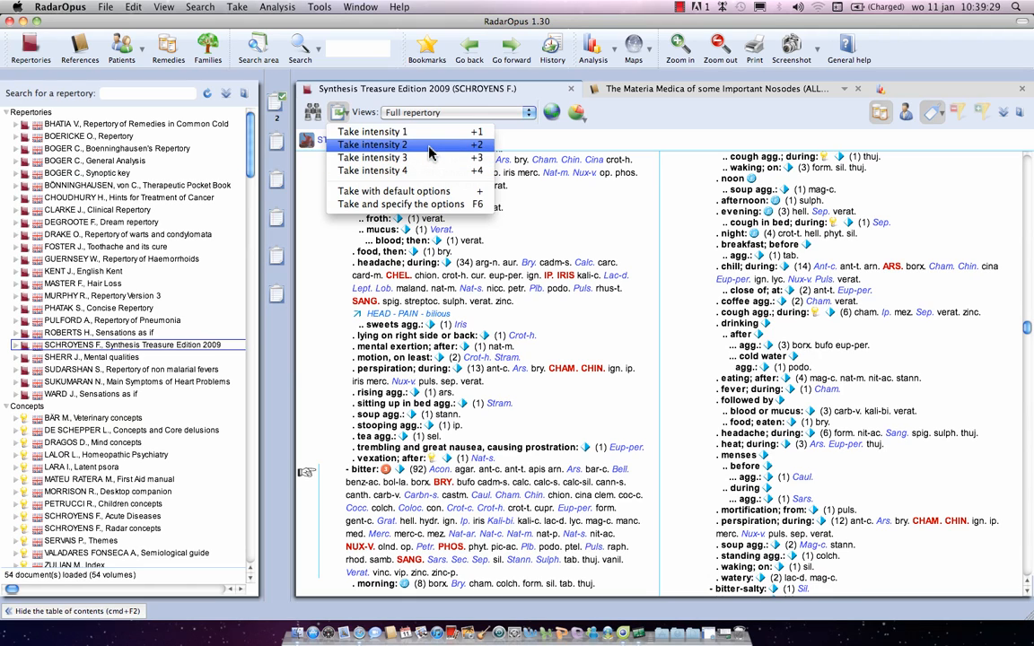
Step: Take the bitter vomiting rubric at intensity 2
click(371, 144)
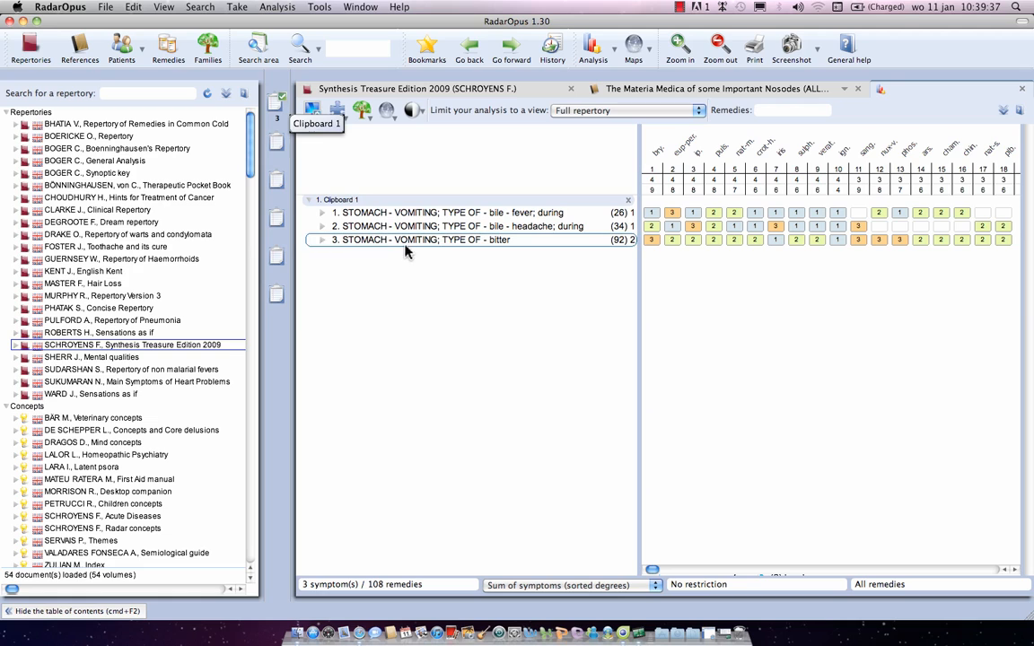
mouse_move(625, 242)
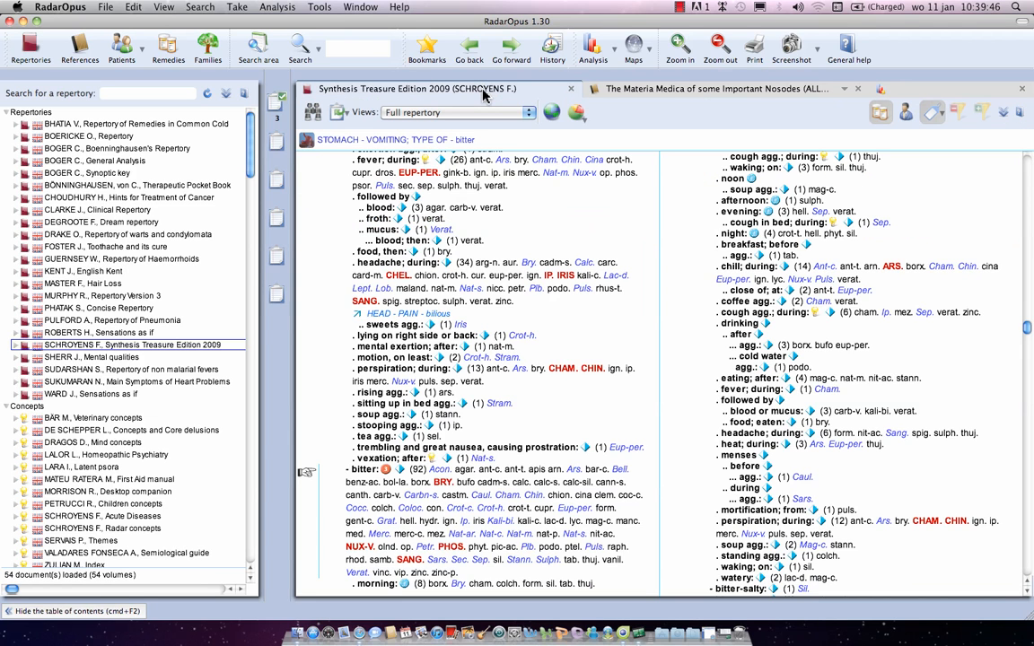
mouse_move(488, 97)
text(h)
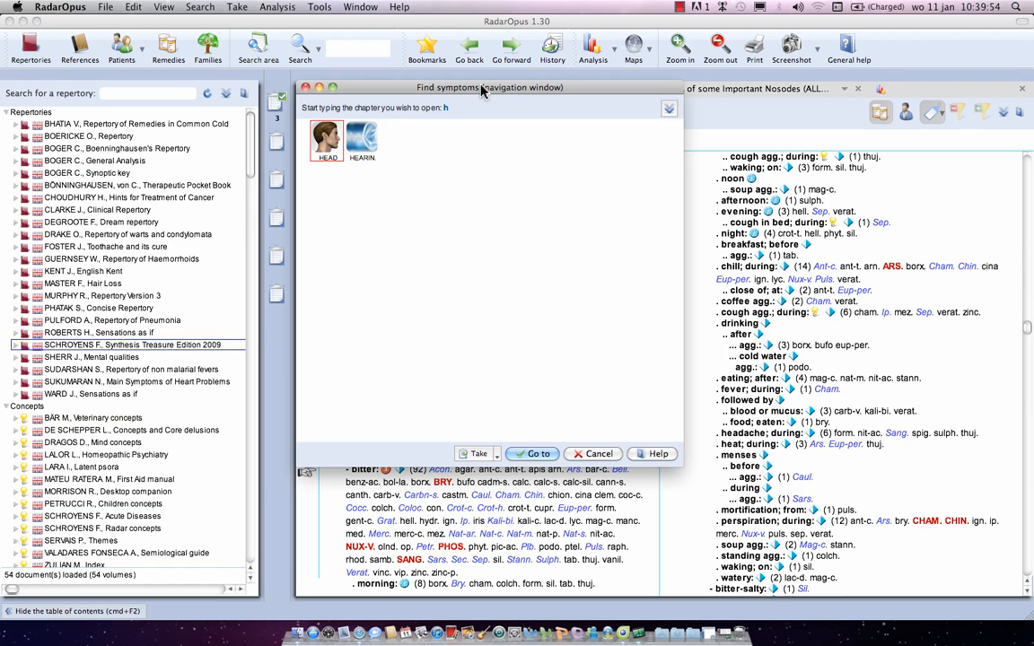
Step: Find Head – Pain via 'pai', then start taking the gastric rubric
text(pai)
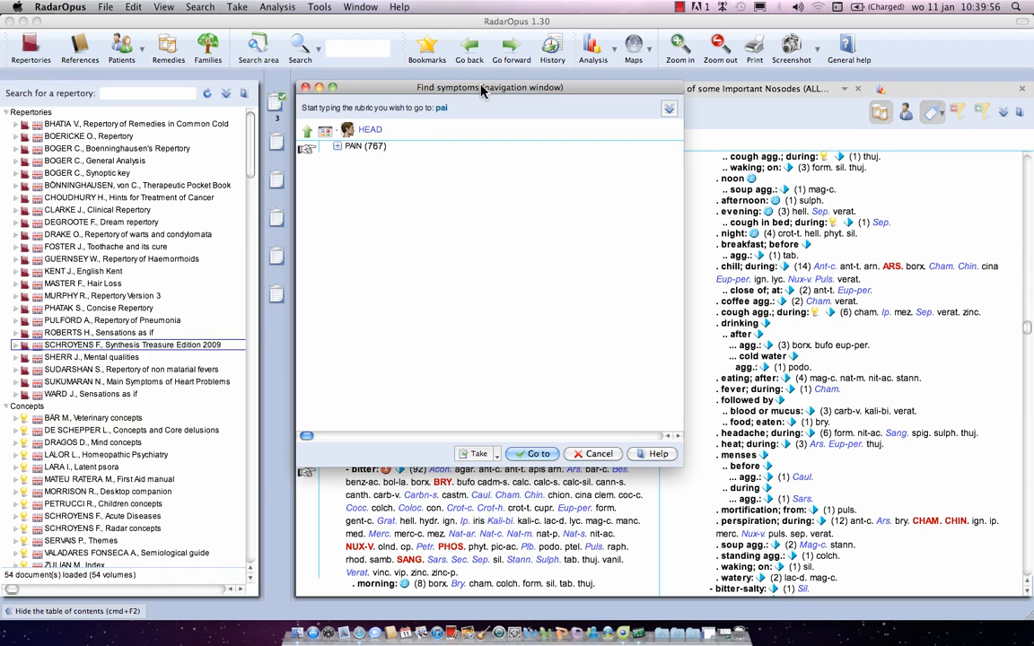
click(531, 453)
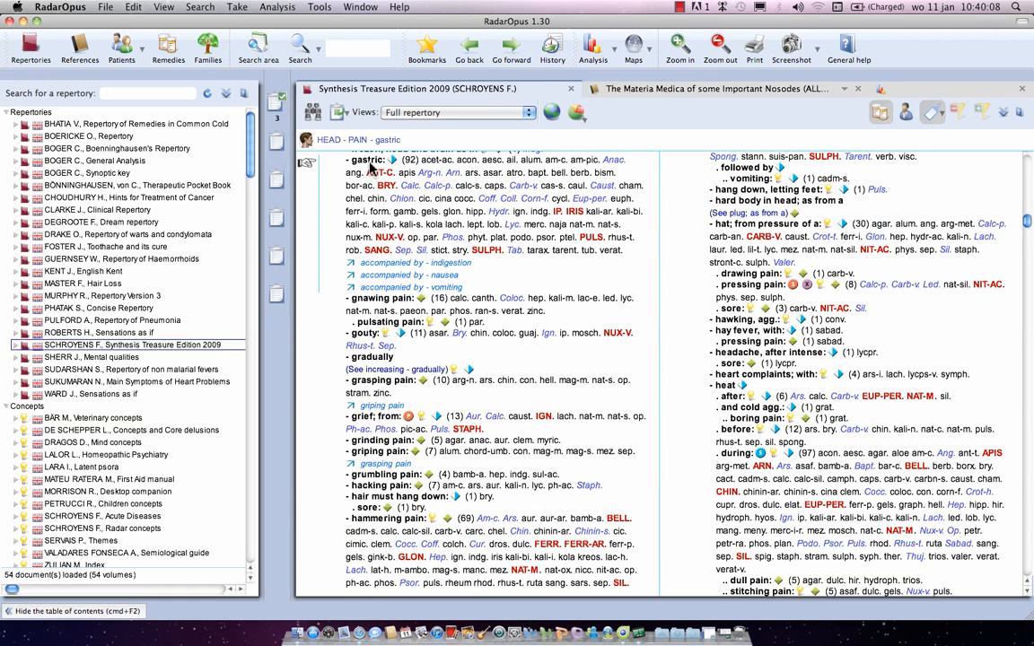
mouse_move(273, 104)
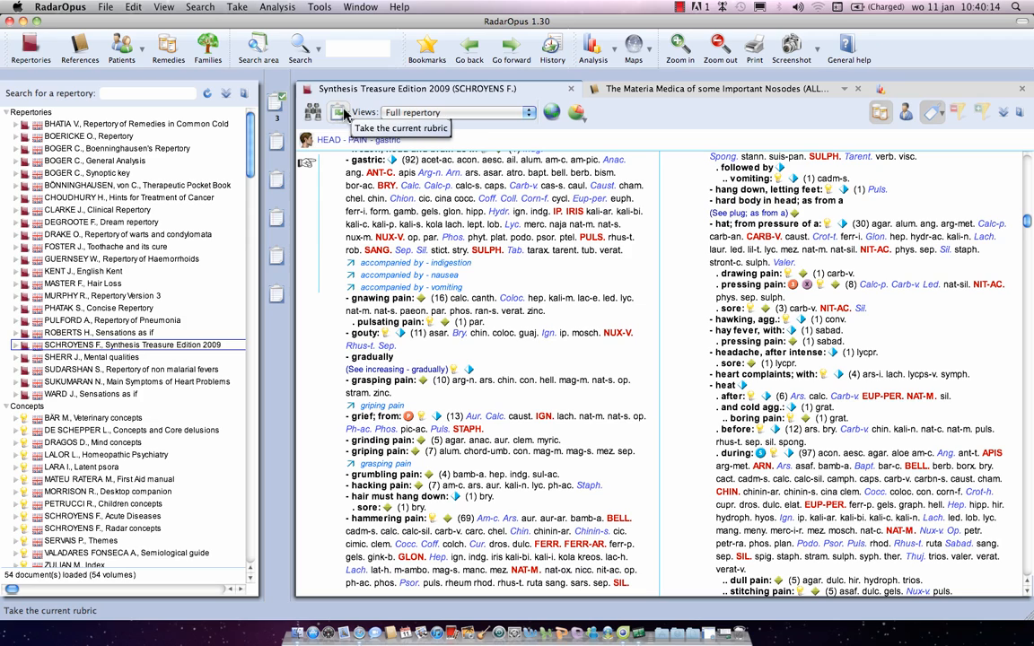
click(347, 114)
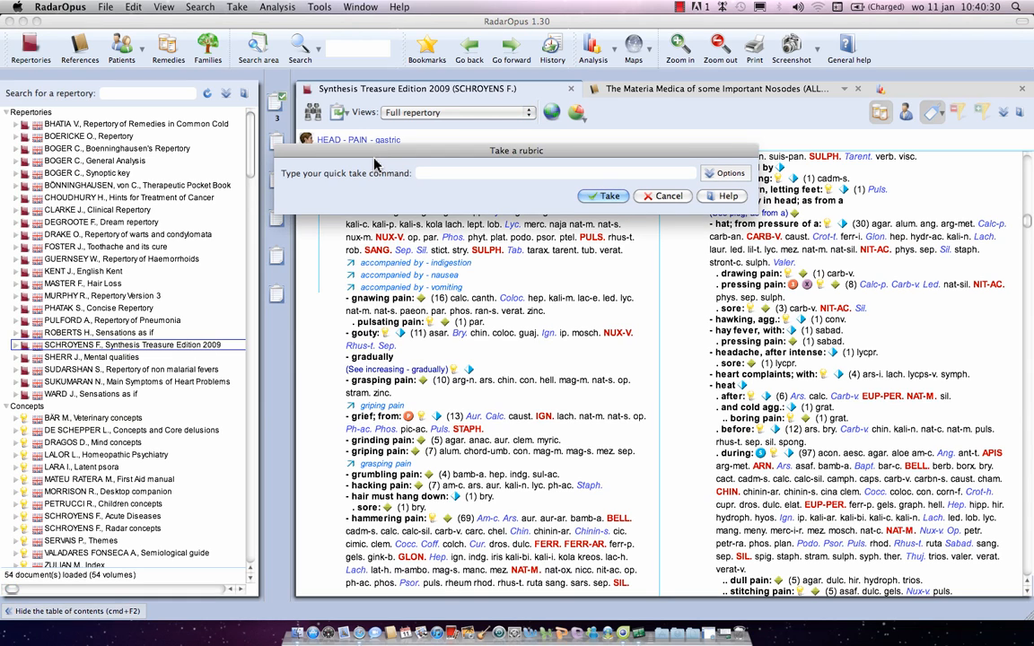
Step: Enter 4 as the quick take command for Head – Pain – gastric
text(1)
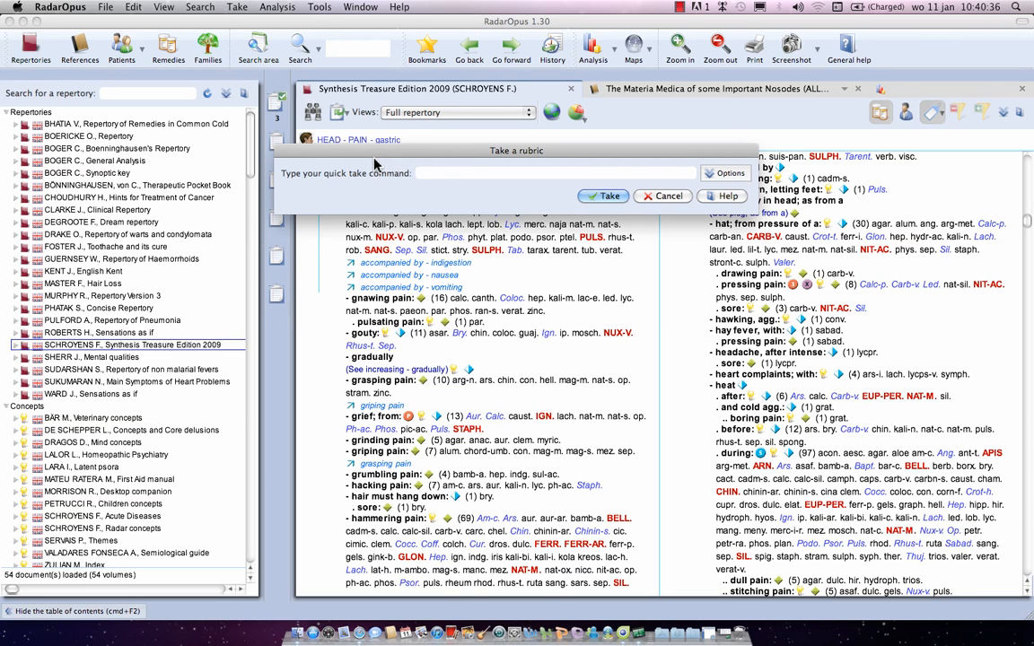
text(4)
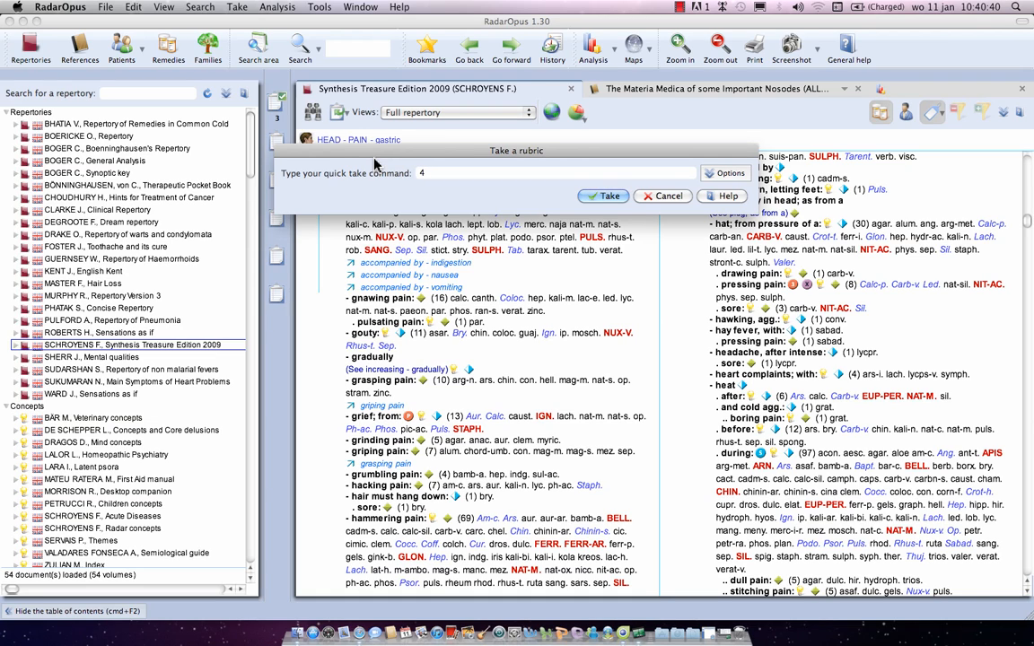
mouse_move(503, 205)
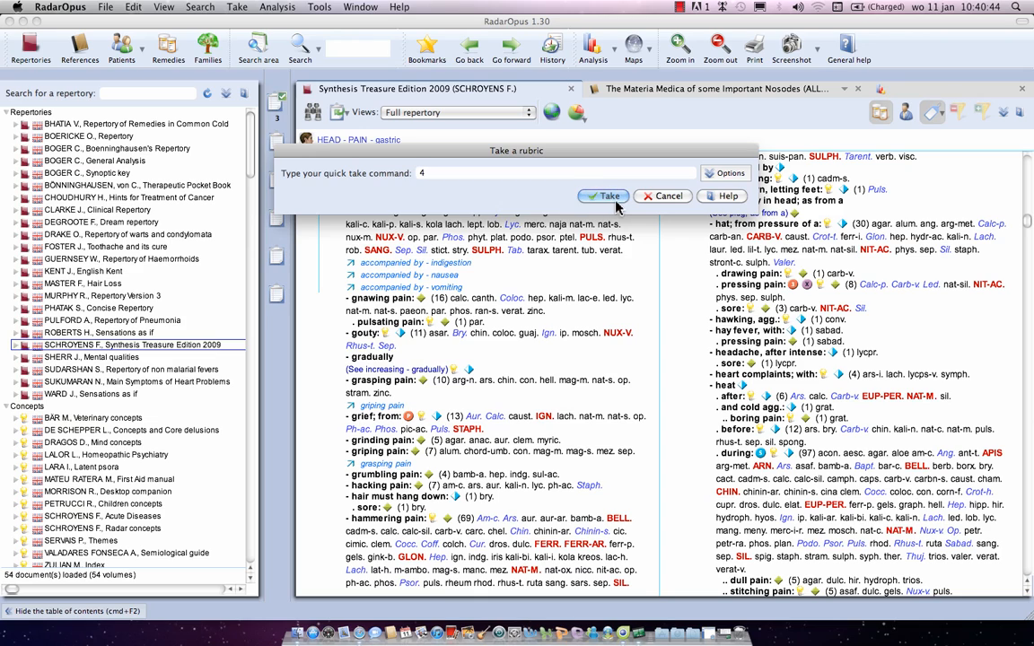
mouse_move(564, 199)
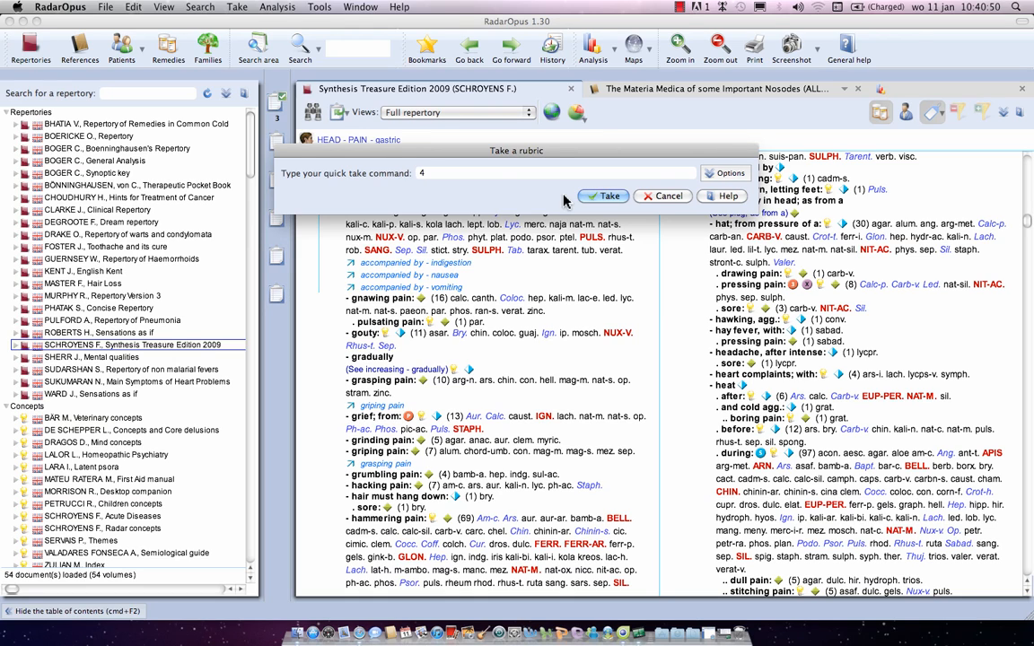
Step: Take Head – Pain – gastric into Clipboard 1 at intensity 4
click(601, 195)
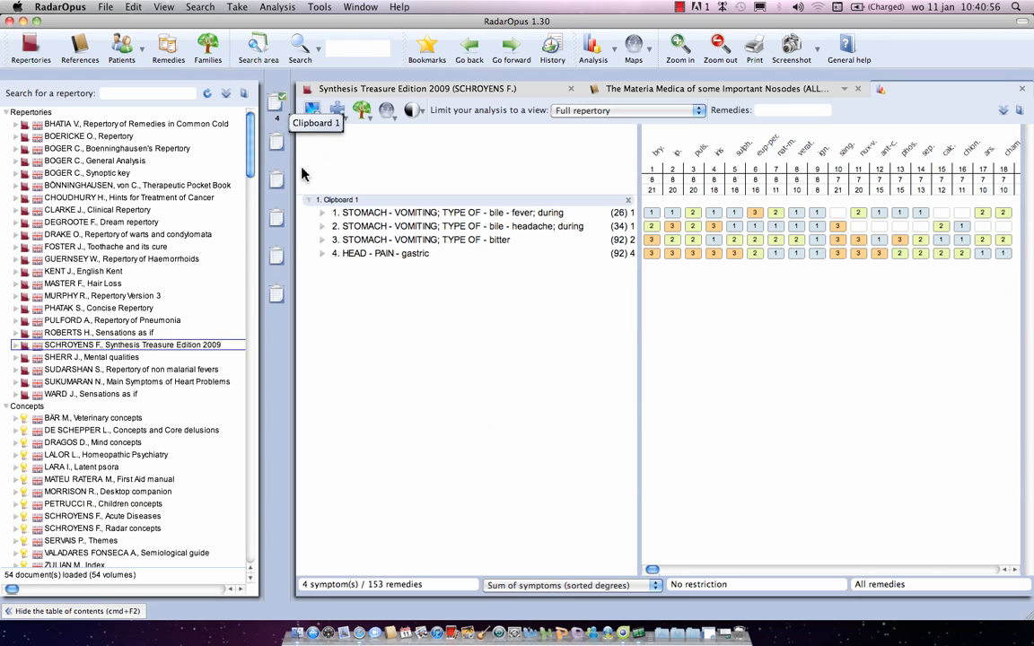
mouse_move(621, 270)
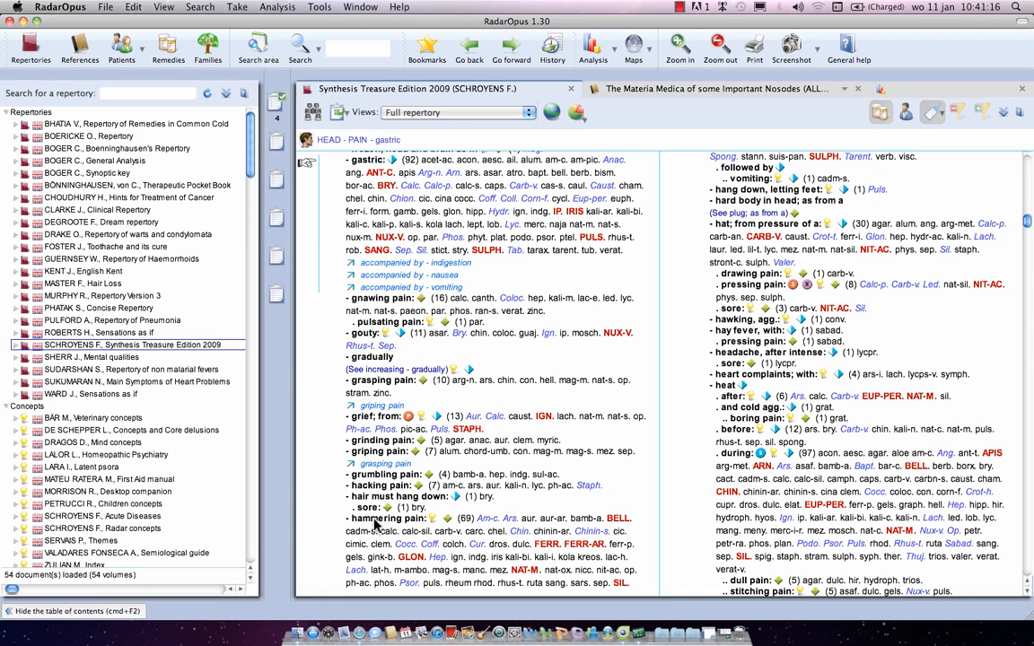
Step: Take the hammering pain rubric at intensity 3 from its context menu
right_click(383, 519)
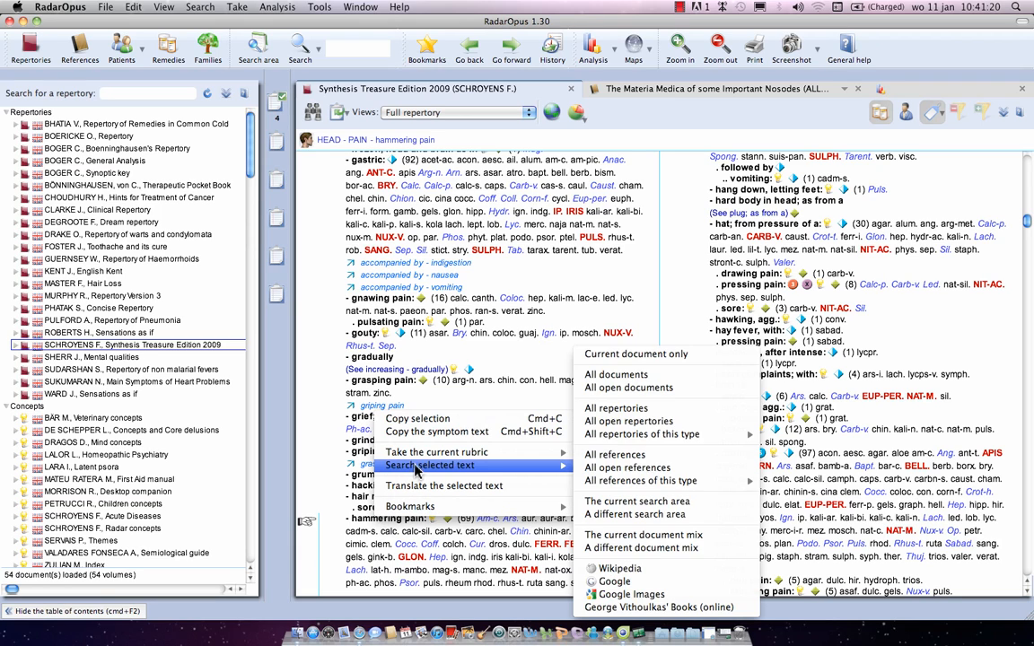
mouse_move(437, 451)
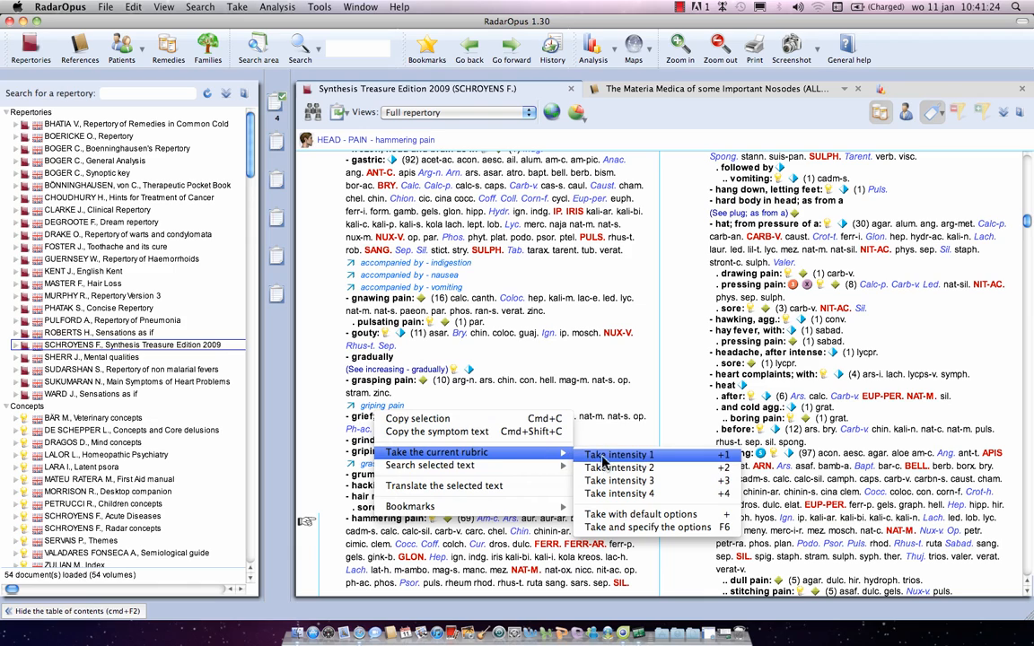
mouse_move(617, 481)
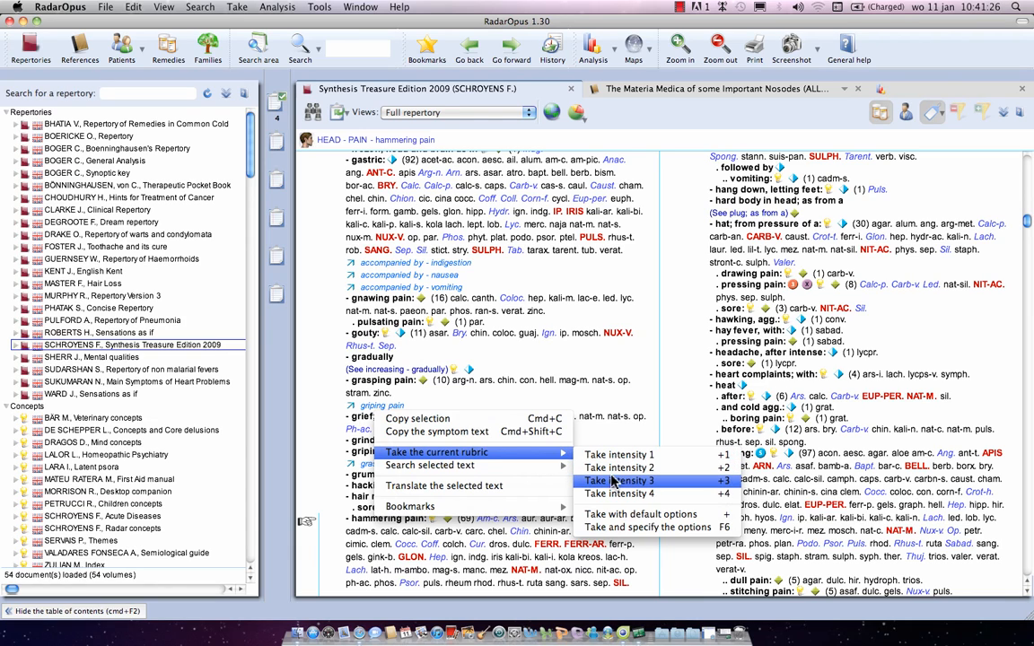
mouse_move(621, 493)
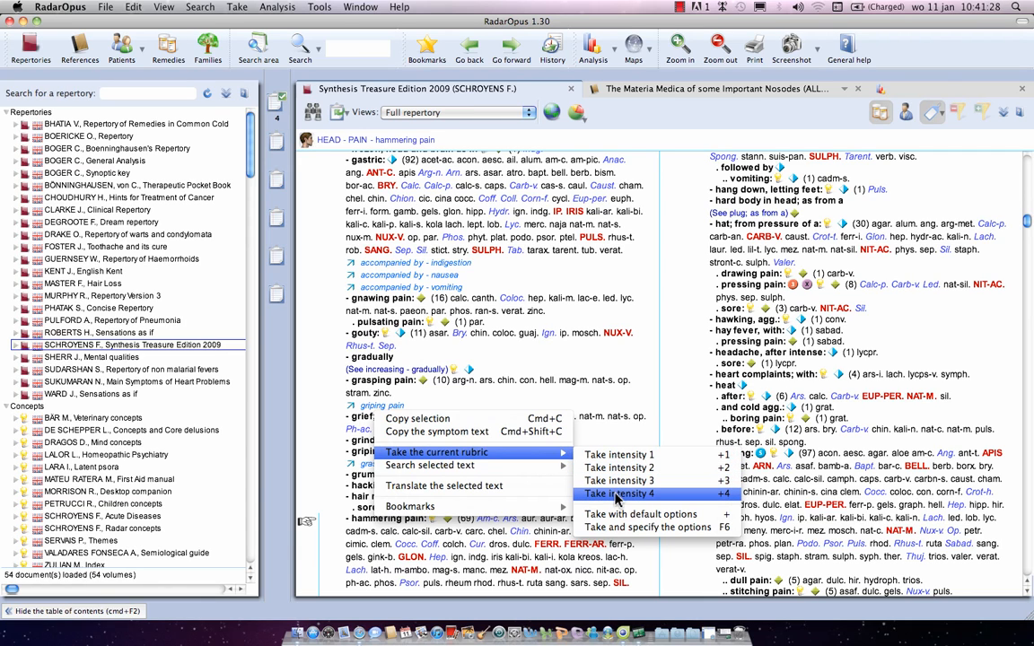
mouse_move(620, 481)
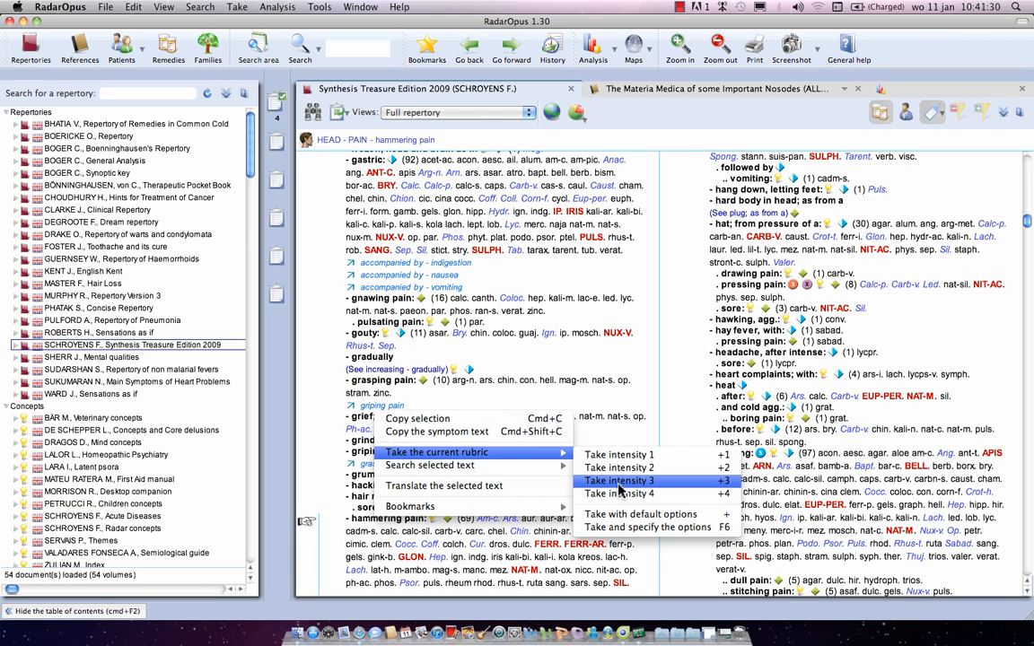
click(619, 481)
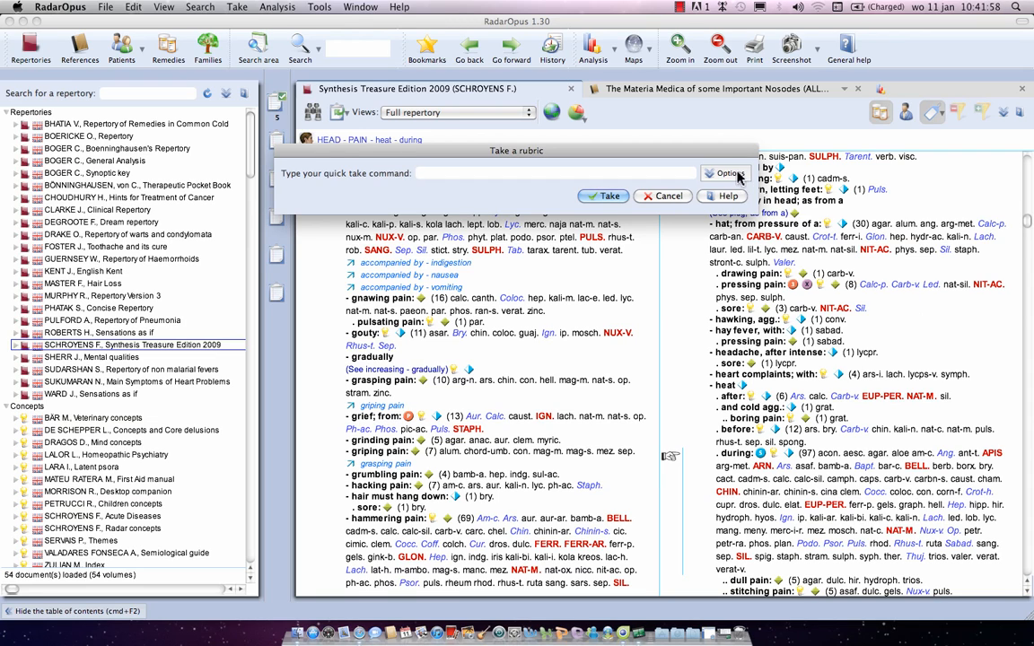
Step: Expand the full take options for Head – Pain – heat – during
click(725, 173)
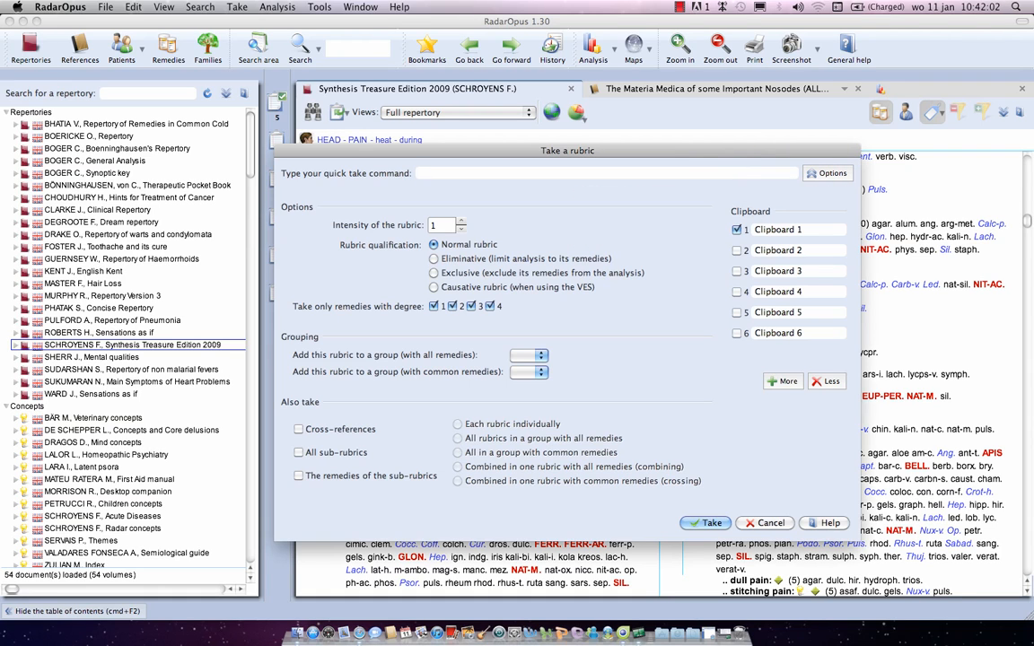
Step: Review the heat – during take options: intensity 1, Clipboard 1 ticked
click(764, 522)
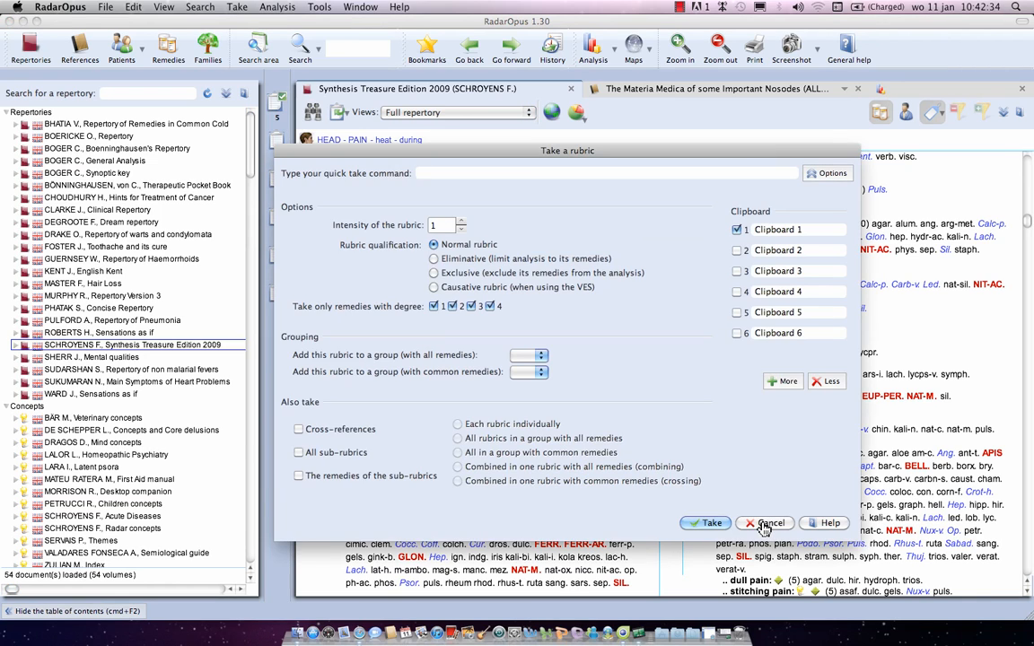
mouse_move(601, 238)
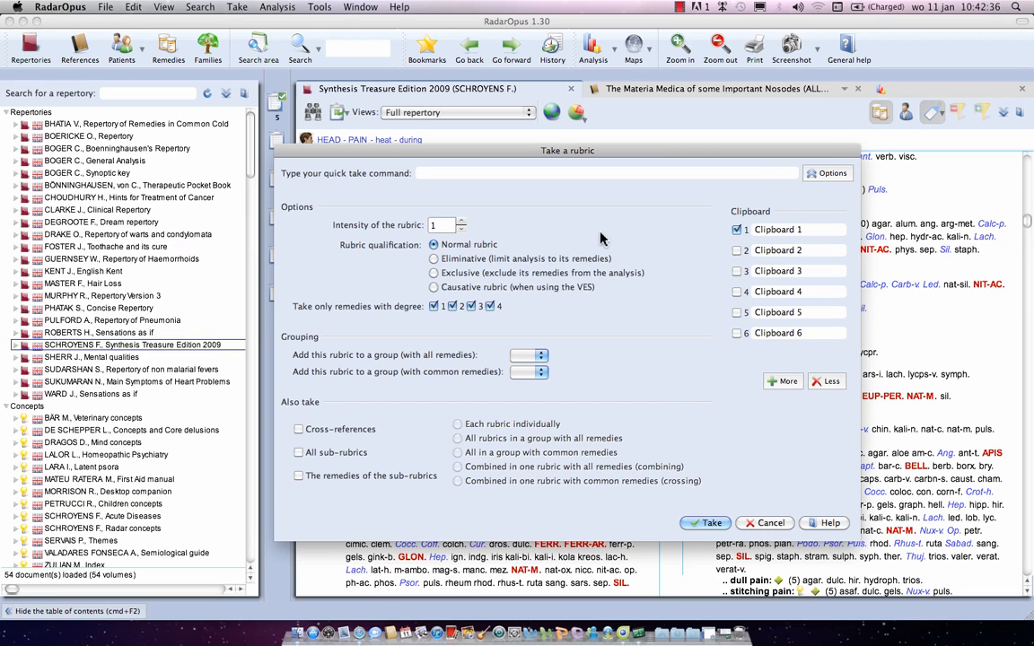
mouse_move(617, 358)
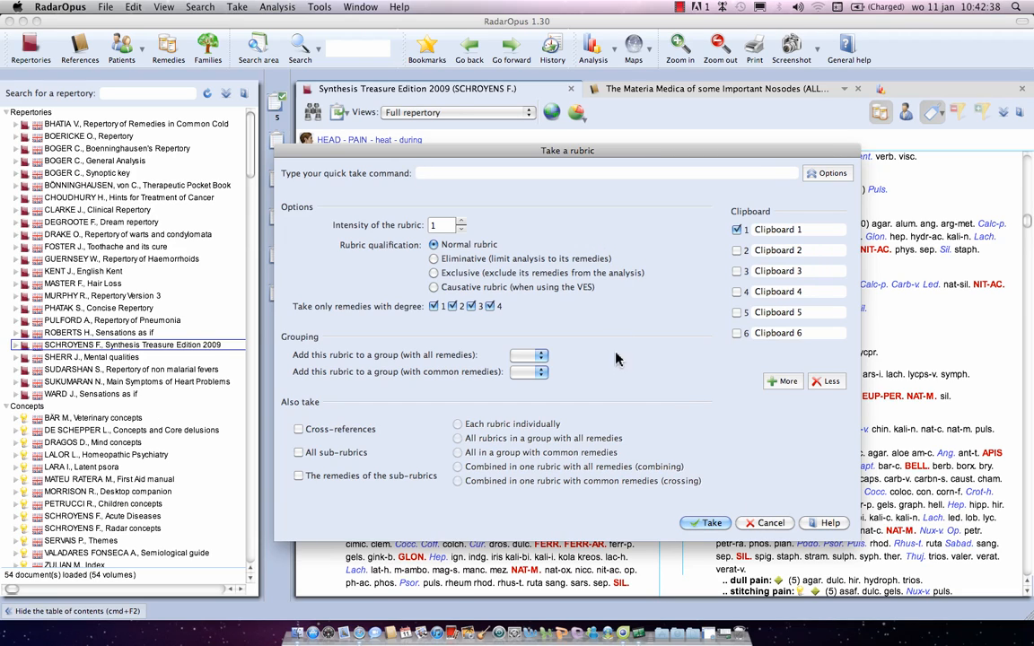
mouse_move(626, 519)
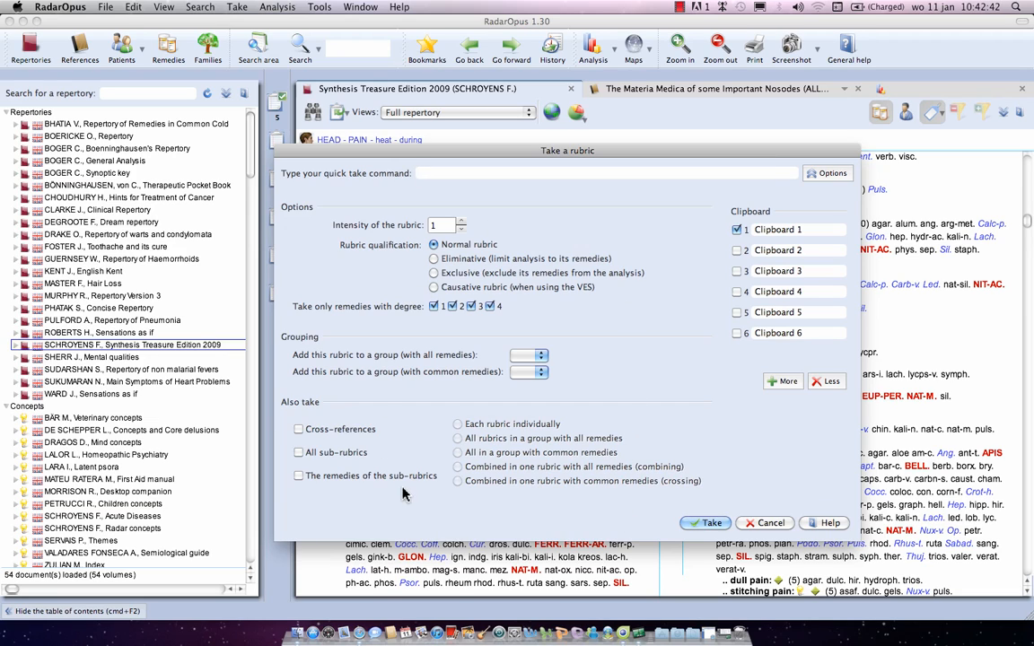
mouse_move(628, 396)
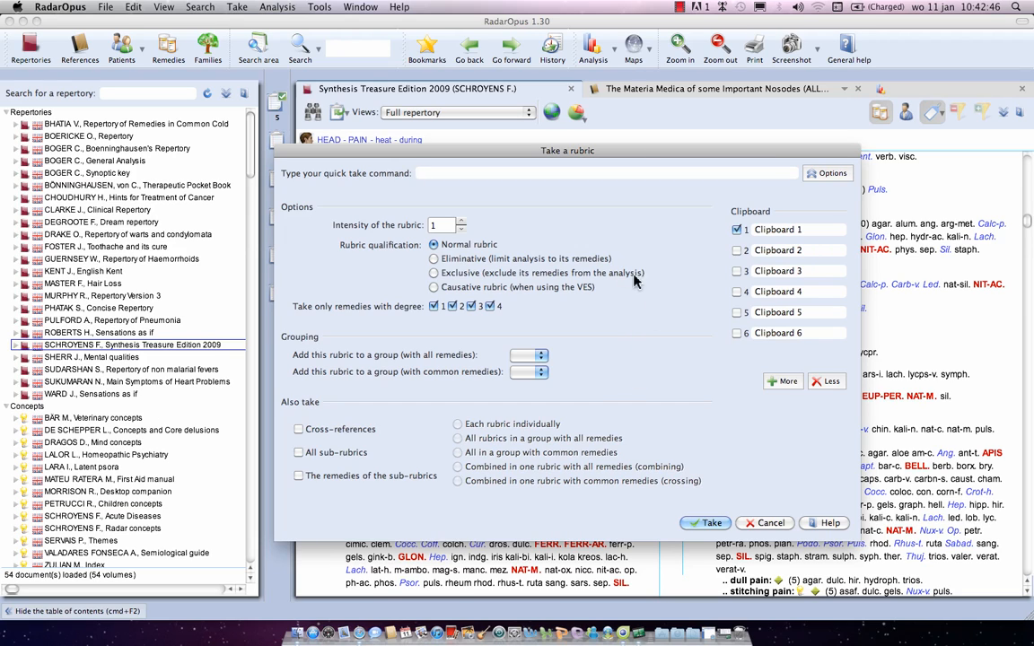
mouse_move(635, 281)
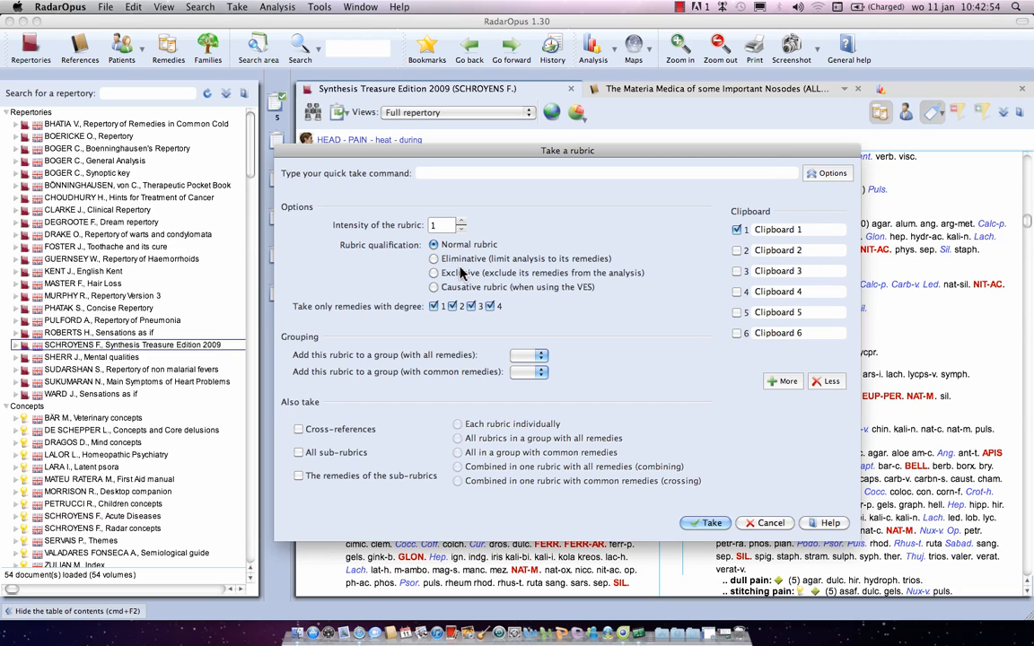
mouse_move(462, 281)
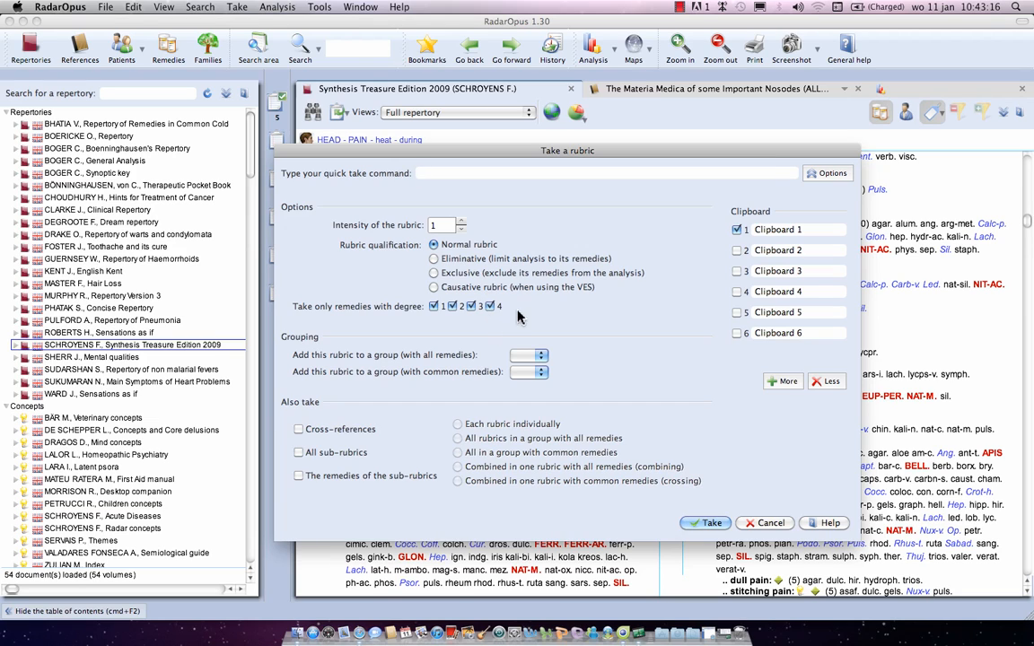
mouse_move(532, 321)
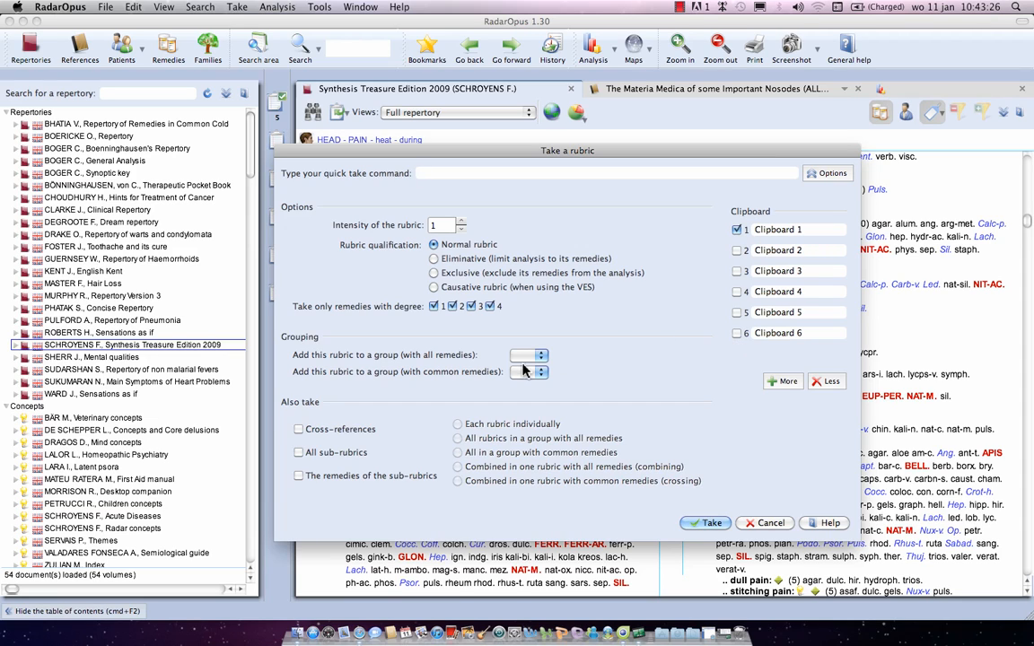
mouse_move(599, 397)
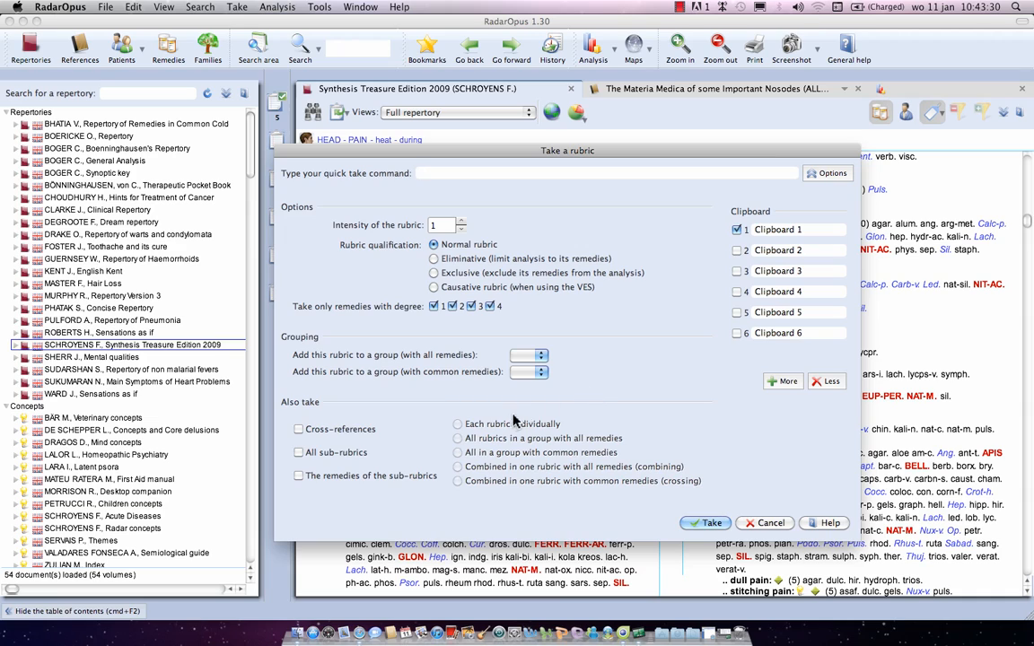
mouse_move(527, 415)
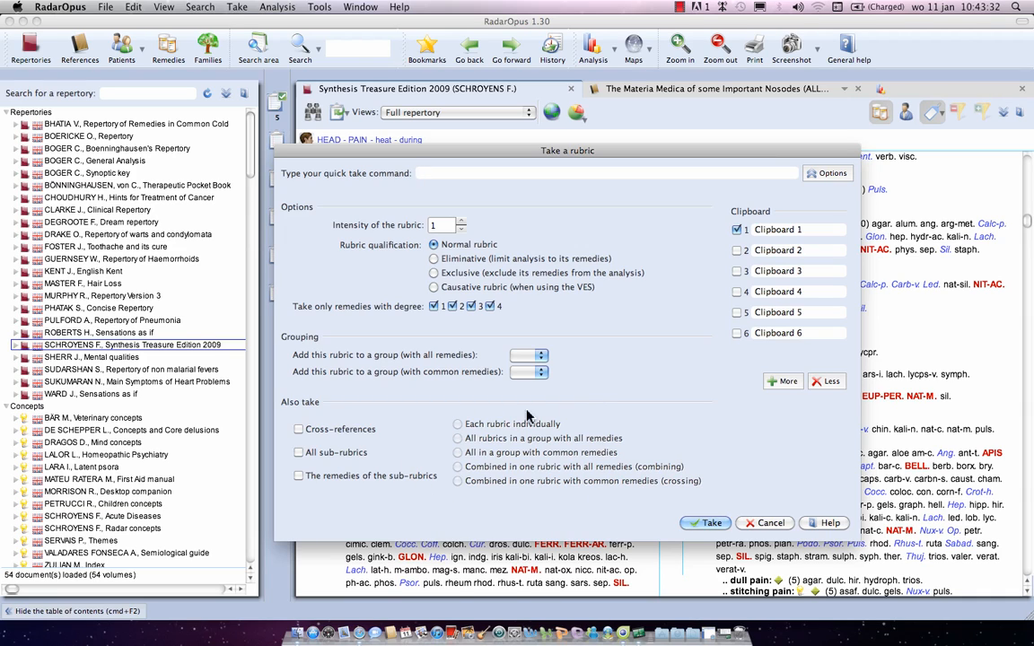
mouse_move(531, 505)
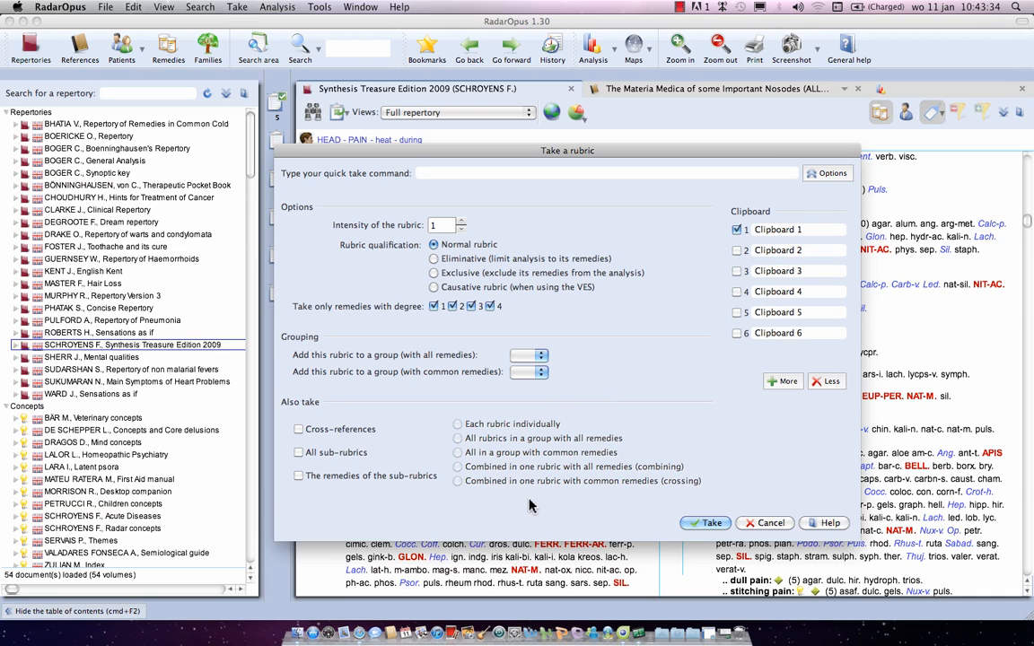
mouse_move(523, 440)
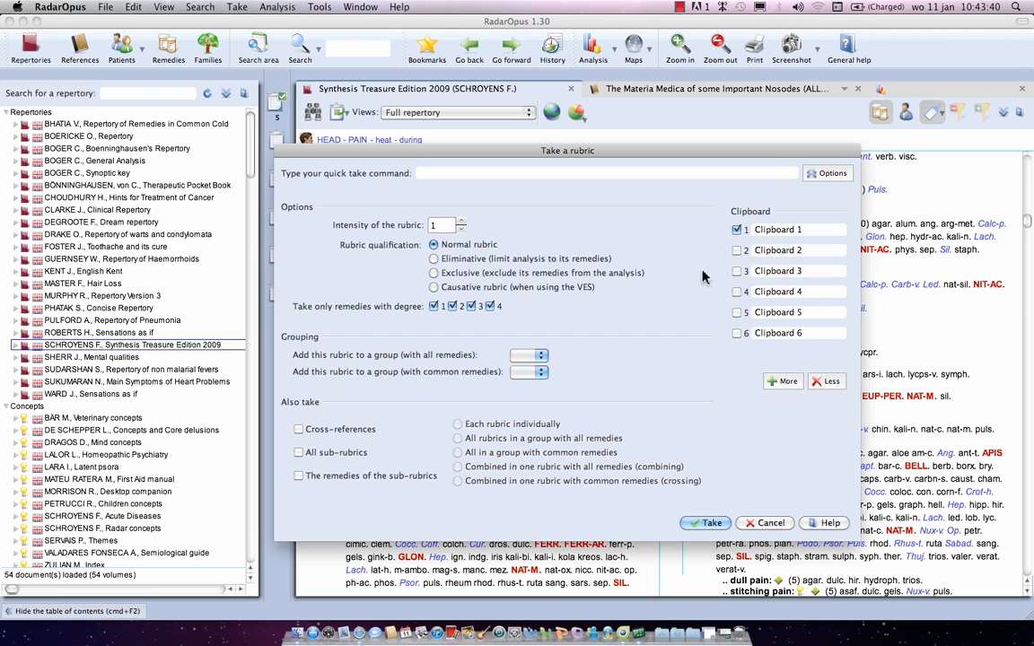
Step: Take Head – Pain – heat – during into Clipboard 2 at intensity 2 with '>2'
click(460, 222)
text(>2)
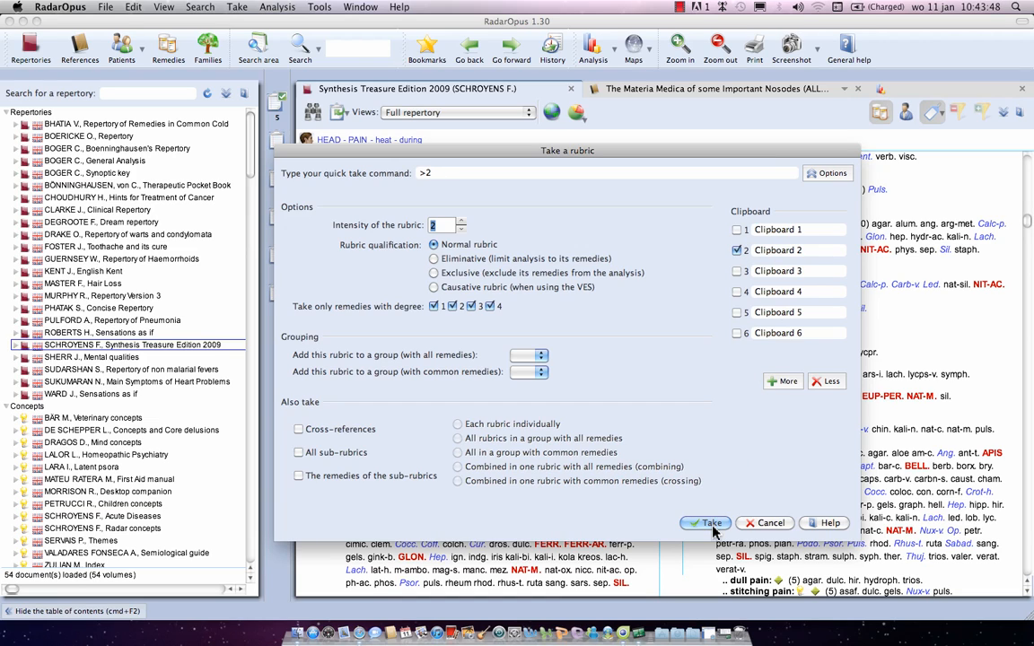
click(704, 522)
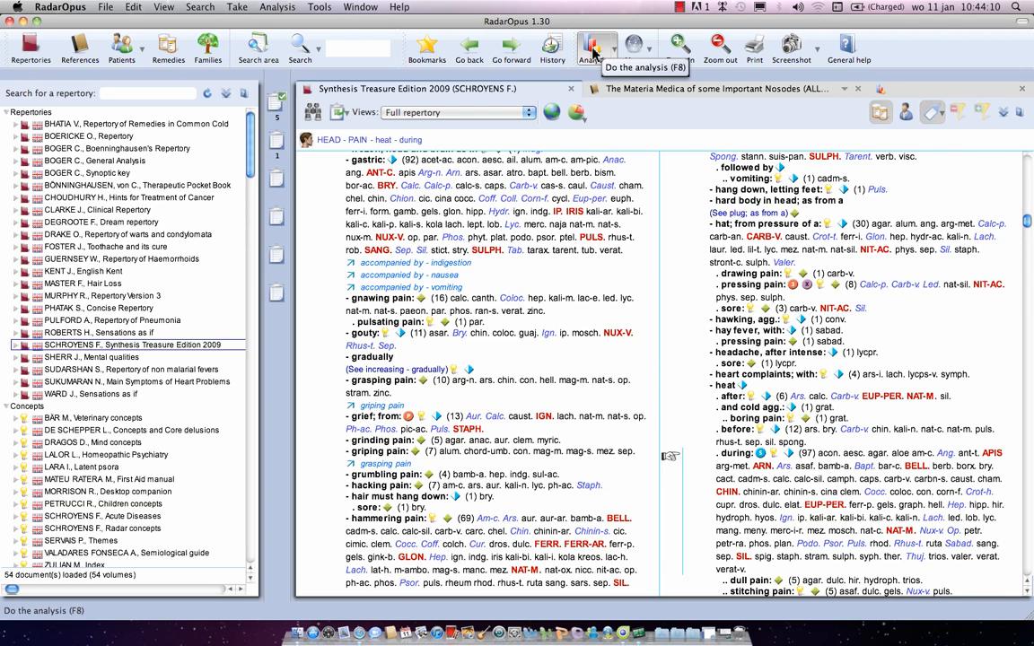
Step: Open the analysis view combining Clipboard 1's five rubrics and Clipboard 2's heat rubric
click(592, 42)
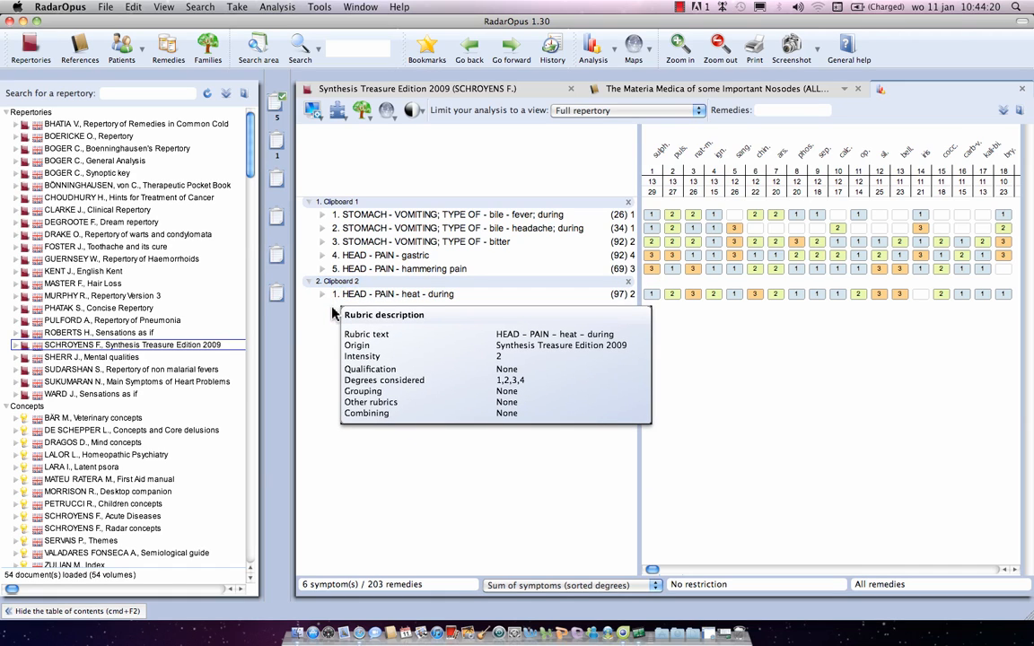
mouse_move(335, 313)
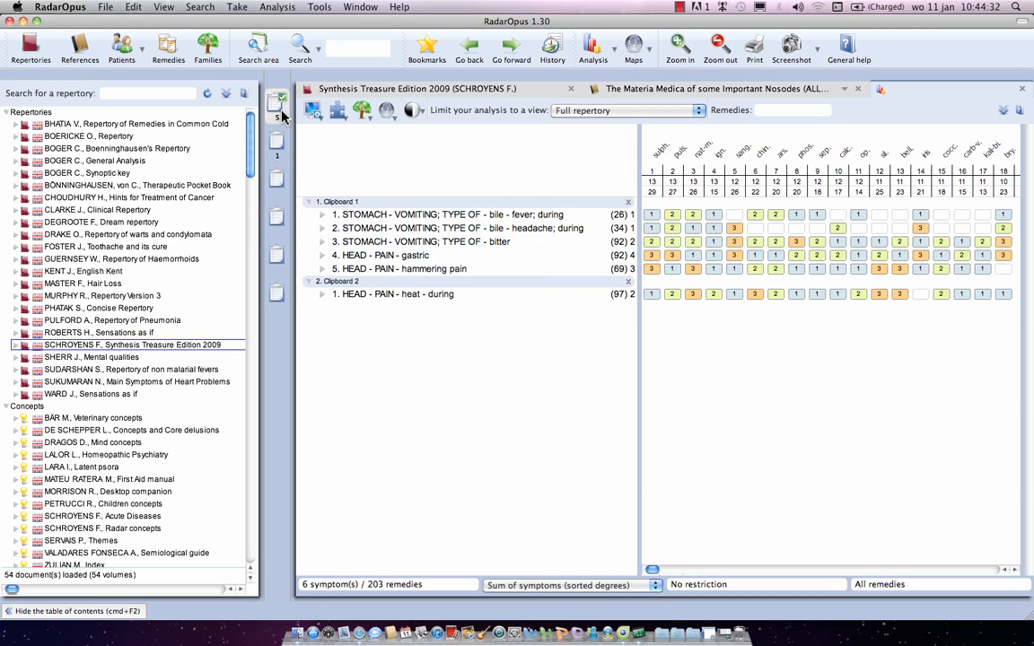
mouse_move(276, 108)
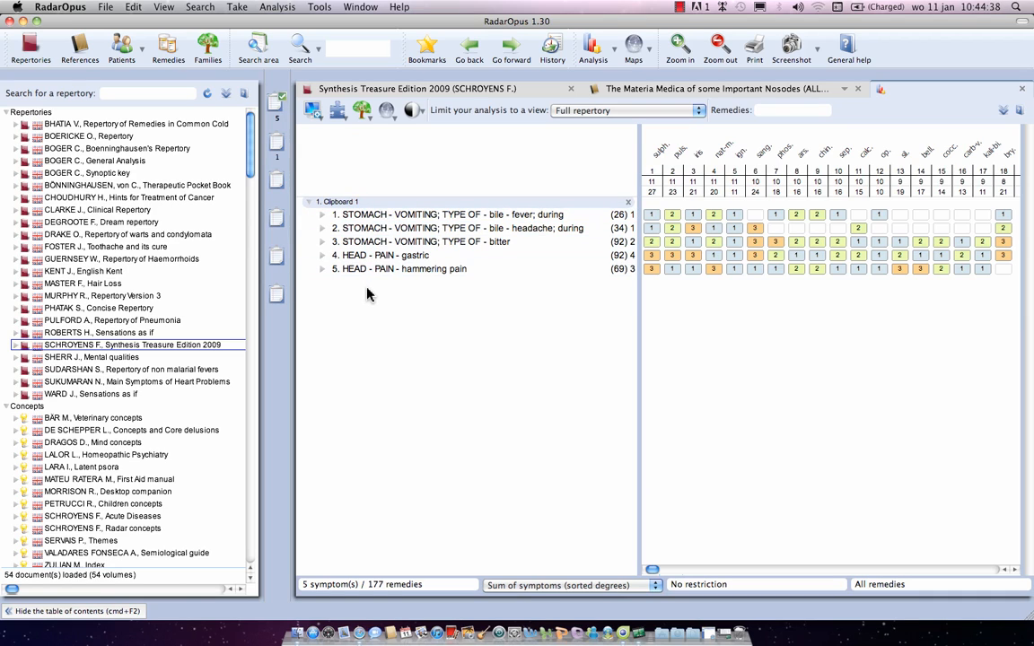
mouse_move(277, 145)
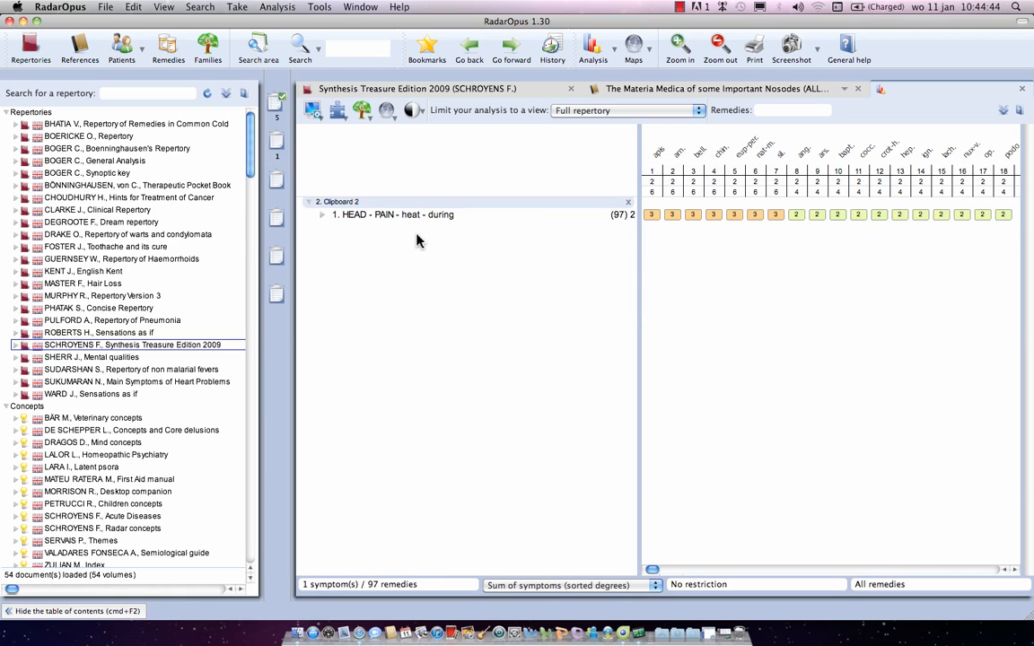
mouse_move(421, 238)
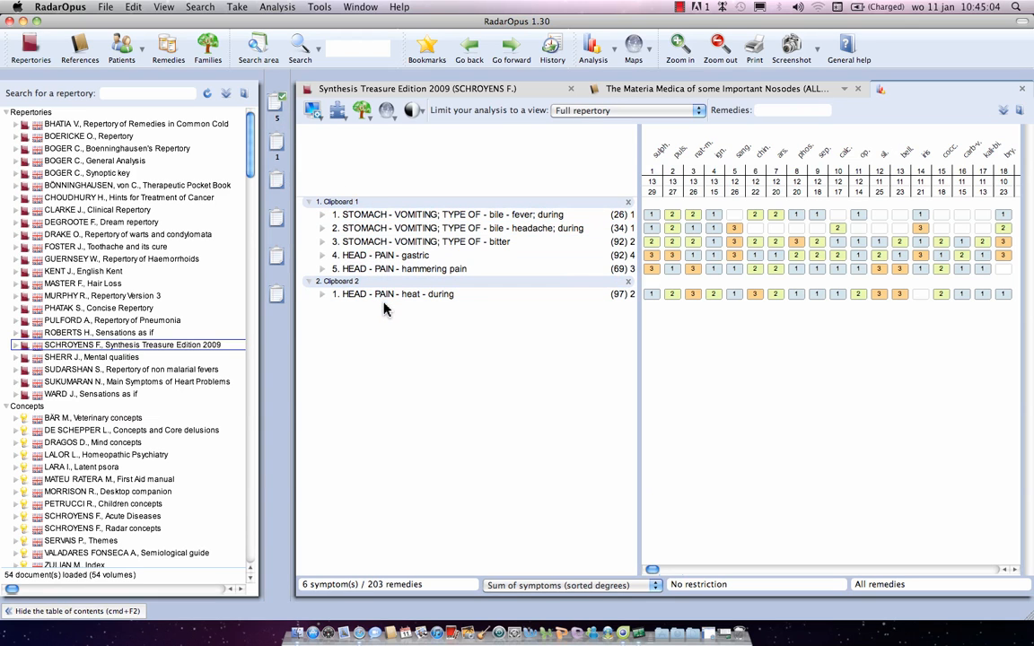
mouse_move(316, 156)
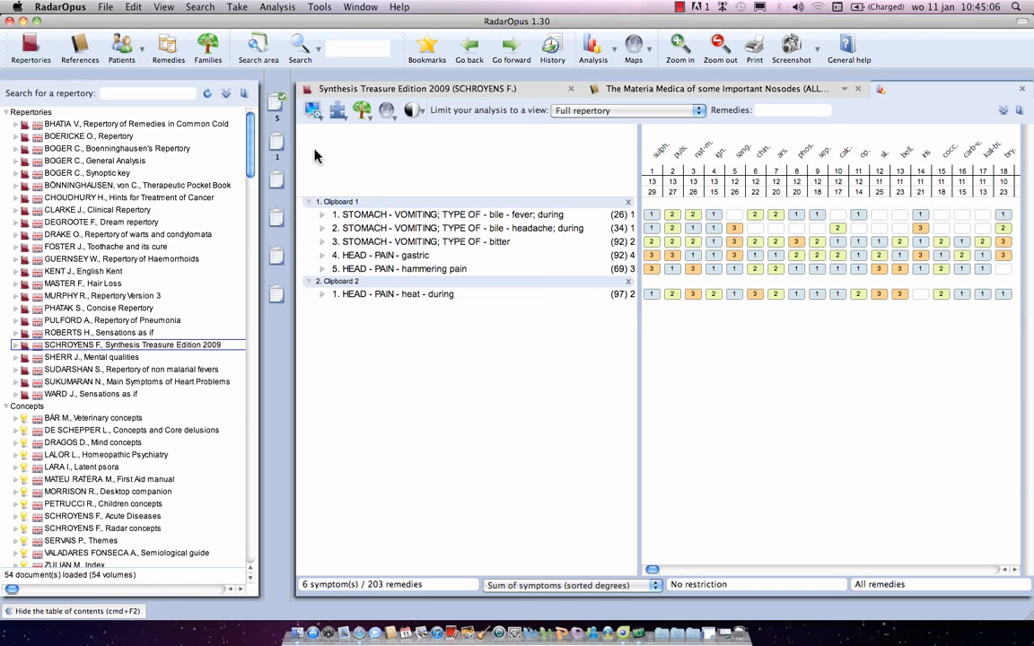
mouse_move(276, 126)
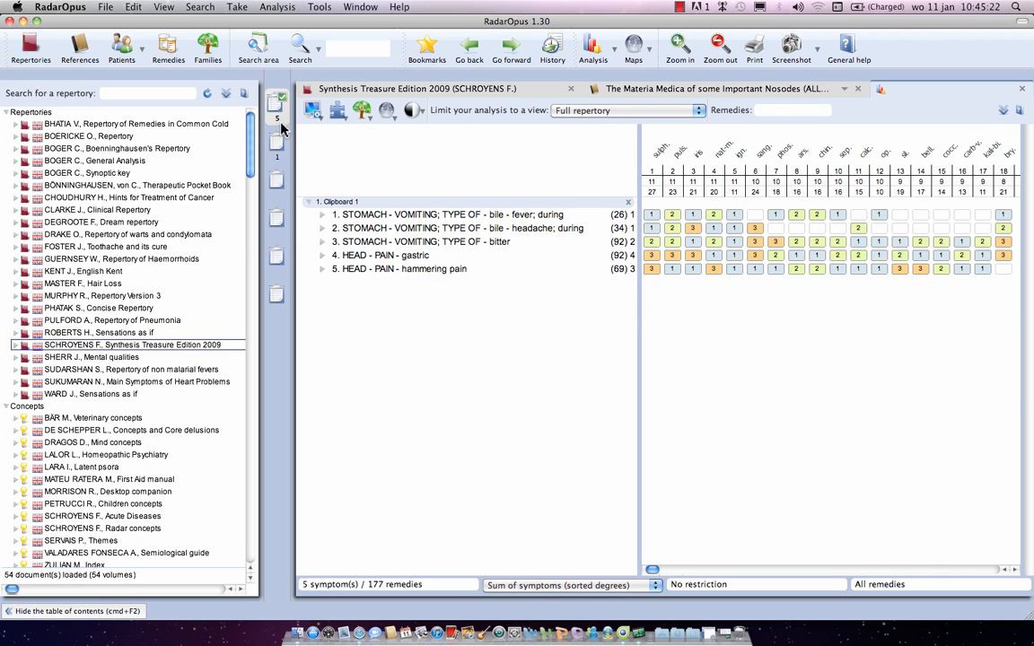
mouse_move(277, 142)
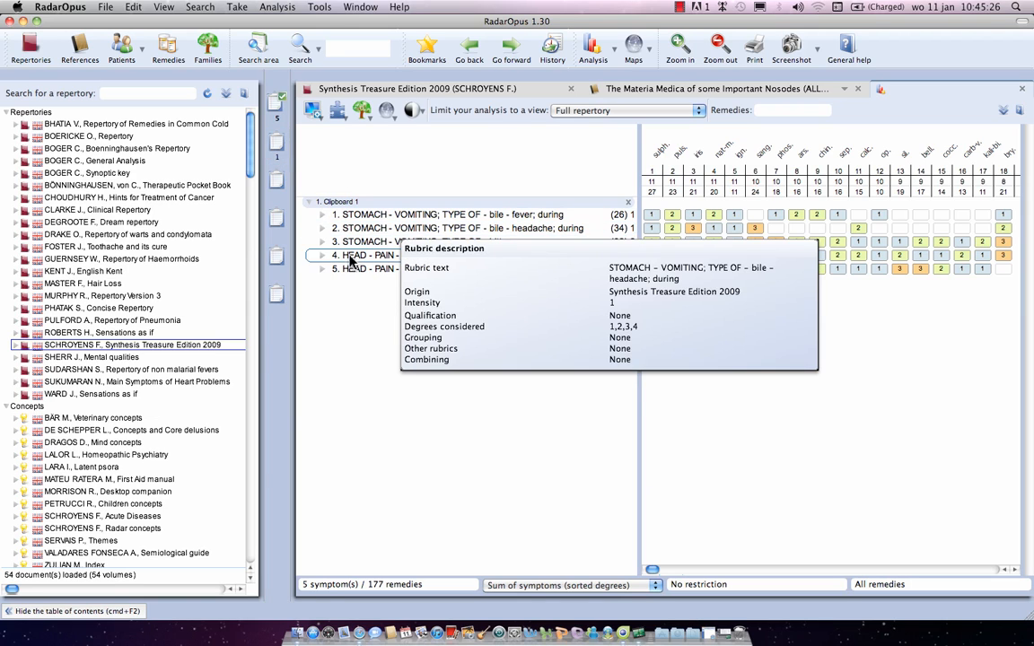
click(276, 139)
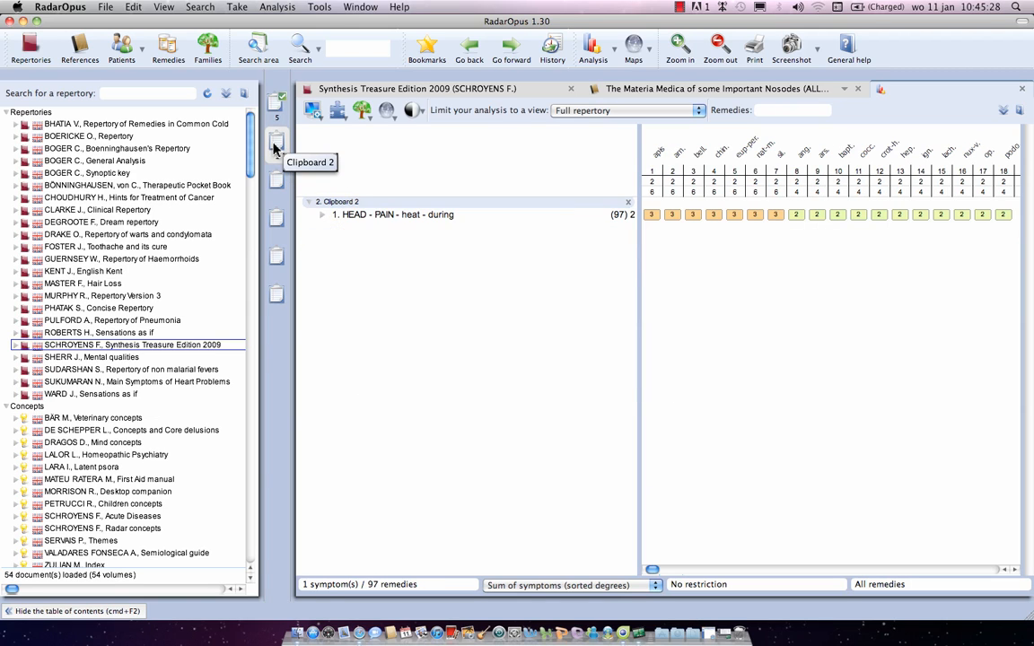
mouse_move(350, 219)
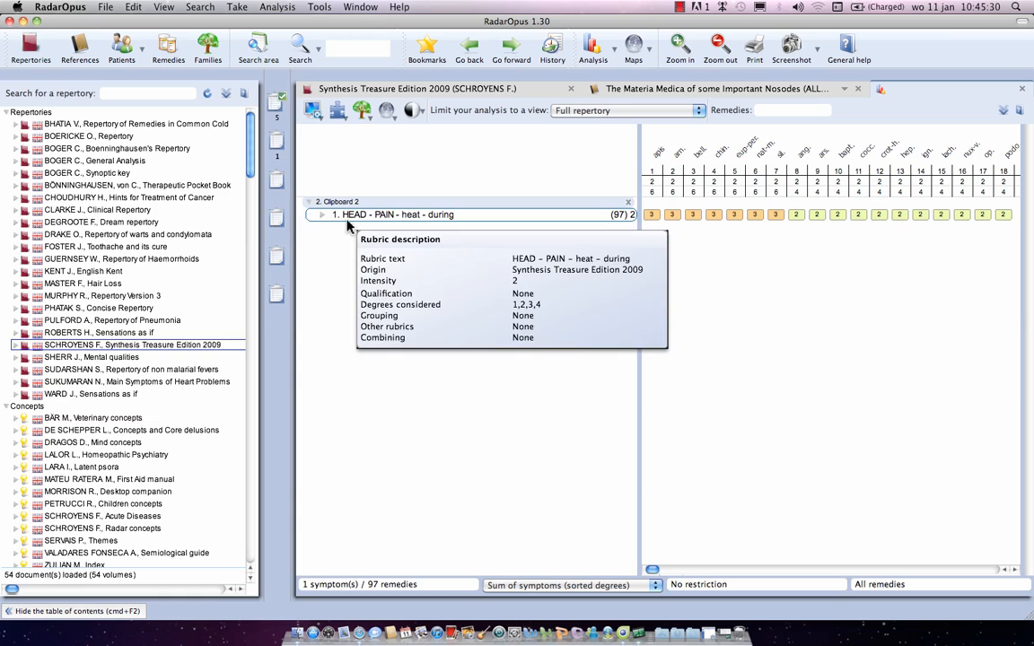
mouse_move(317, 243)
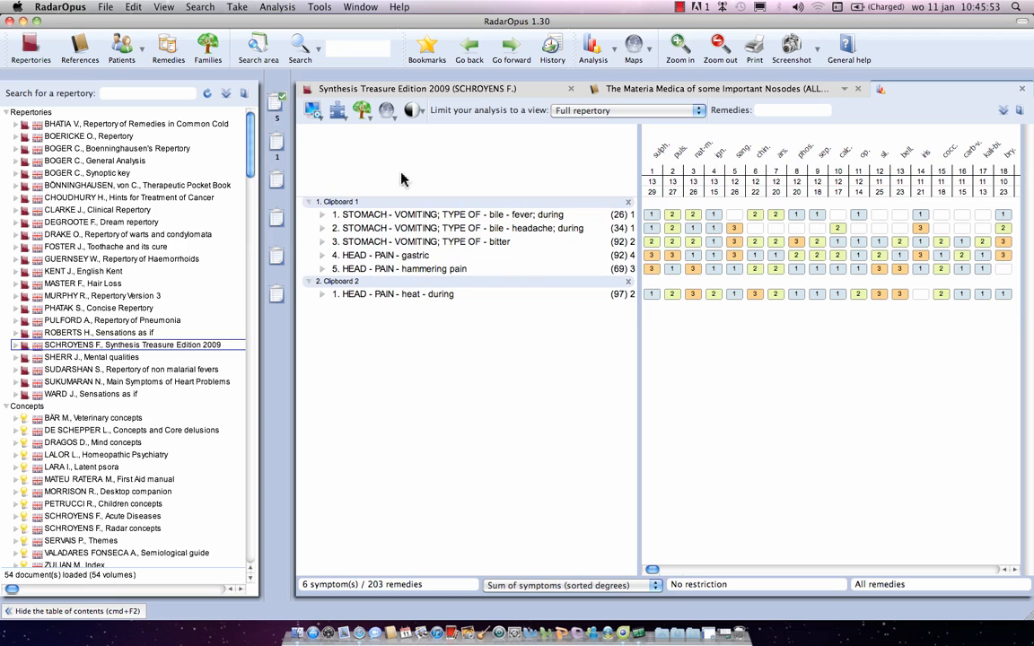
mouse_move(543, 359)
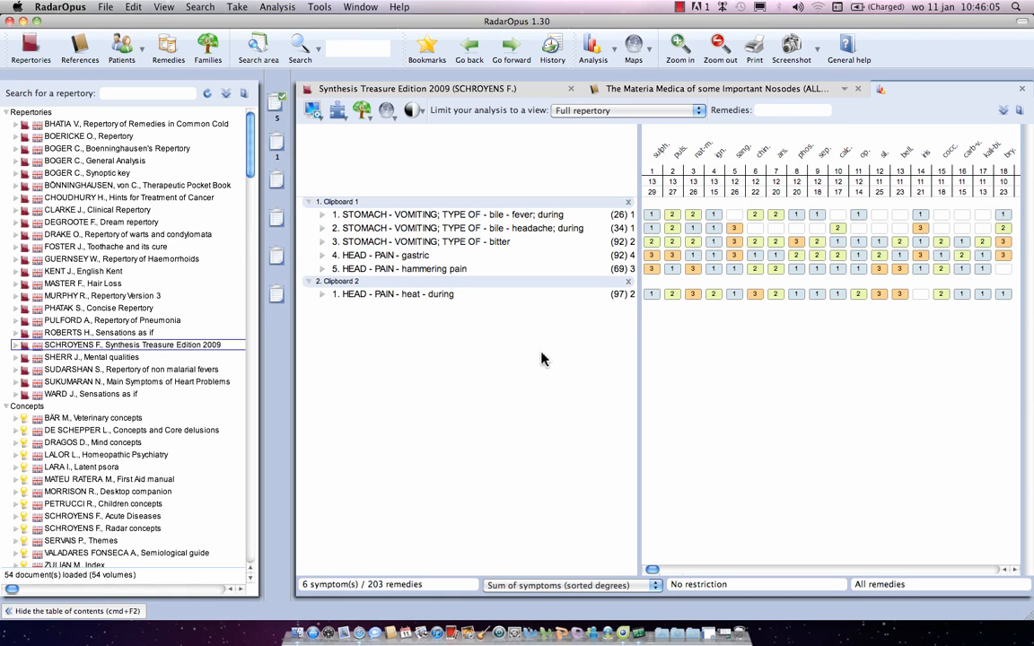
mouse_move(567, 361)
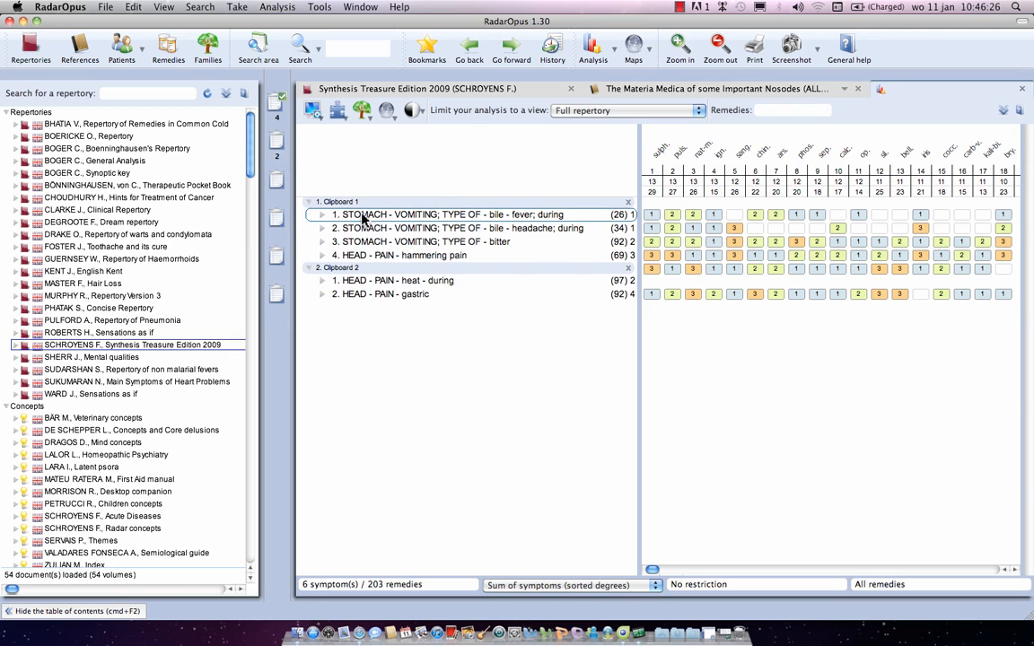
Step: Drag HEAD - PAIN - gastric into Clipboard 2, leaving four rubrics in Clipboard 1
click(402, 255)
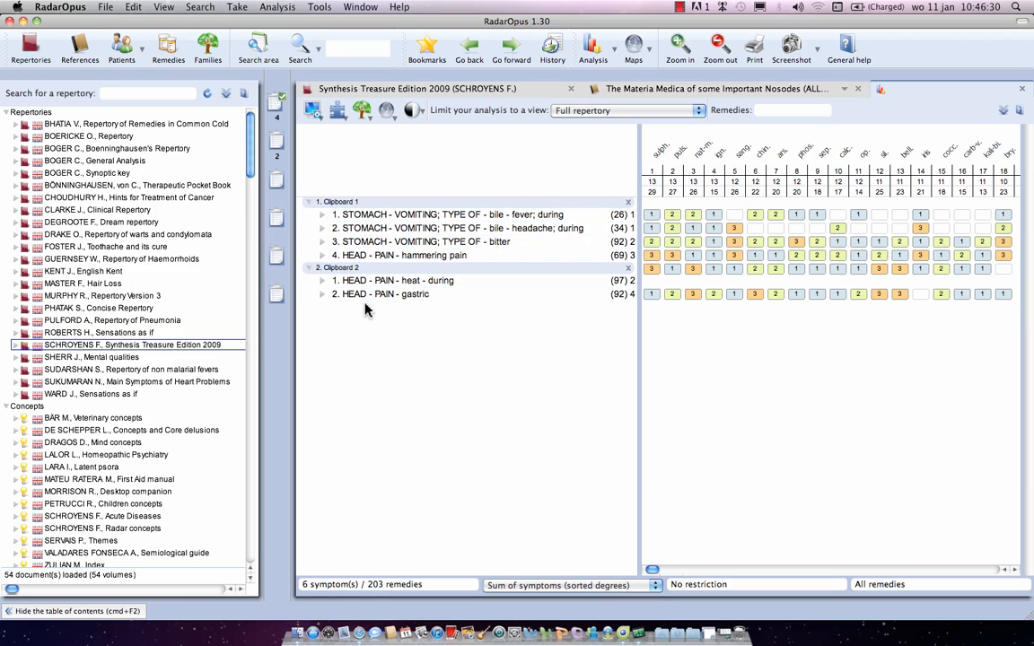
mouse_move(574, 552)
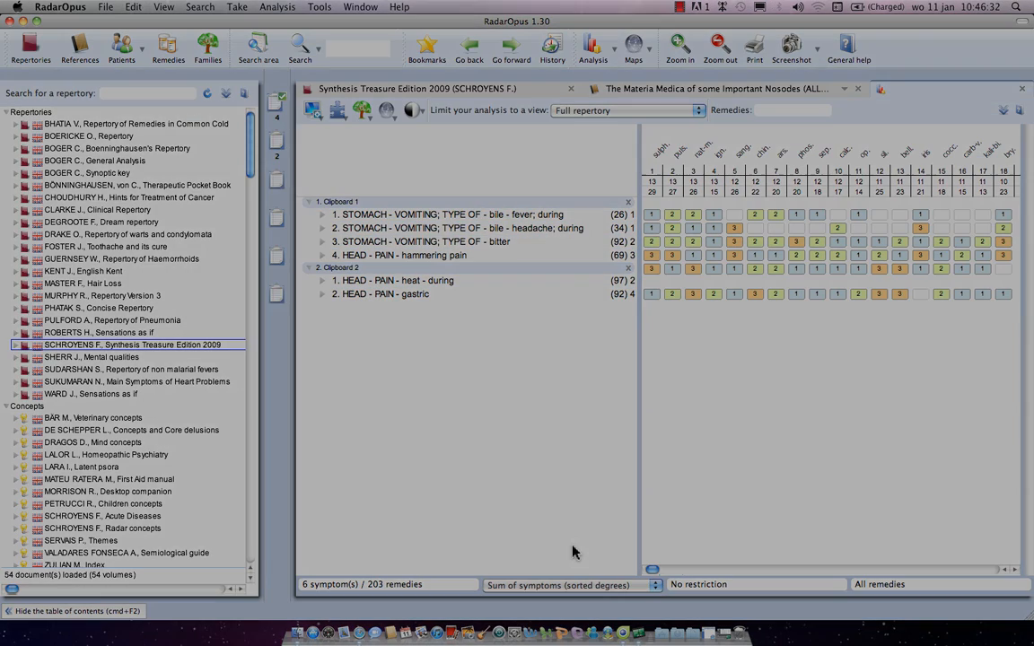